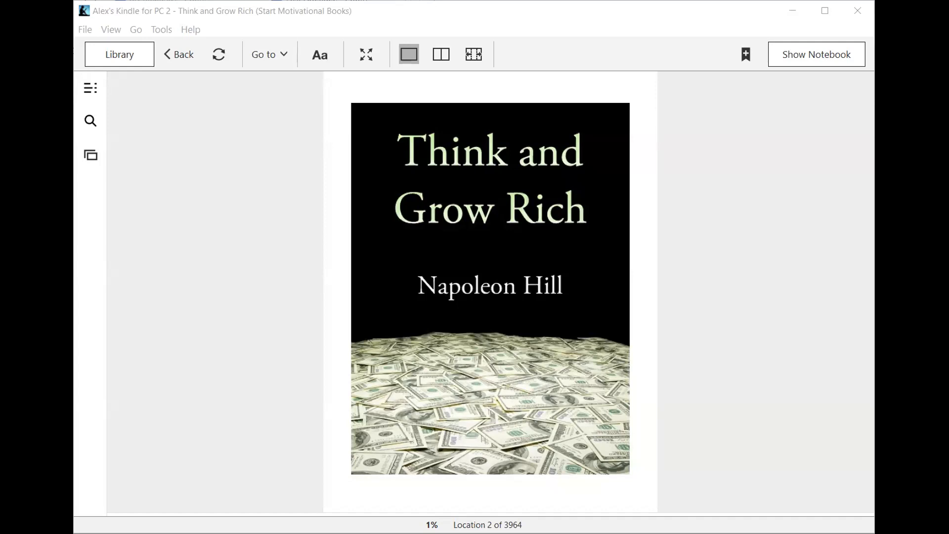
pyautogui.moveTo(695, 194)
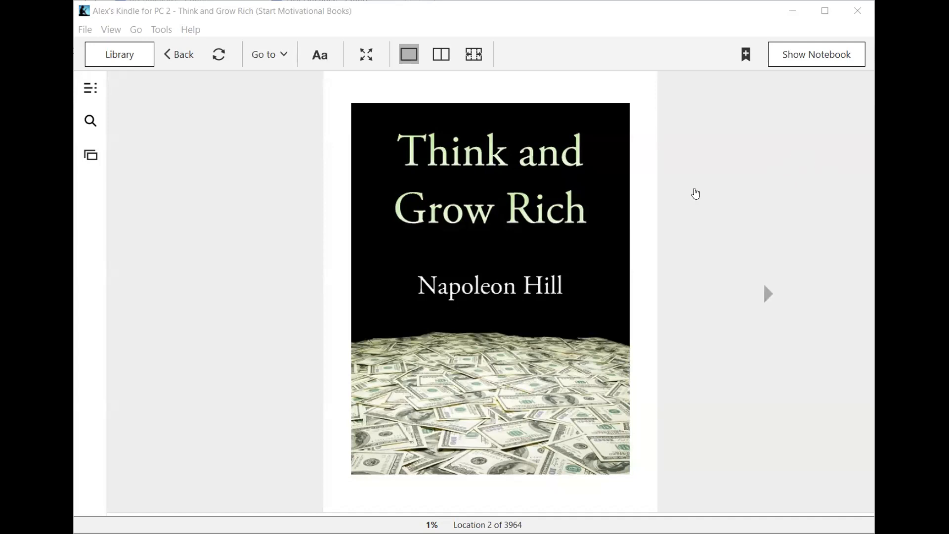
pyautogui.moveTo(695, 195)
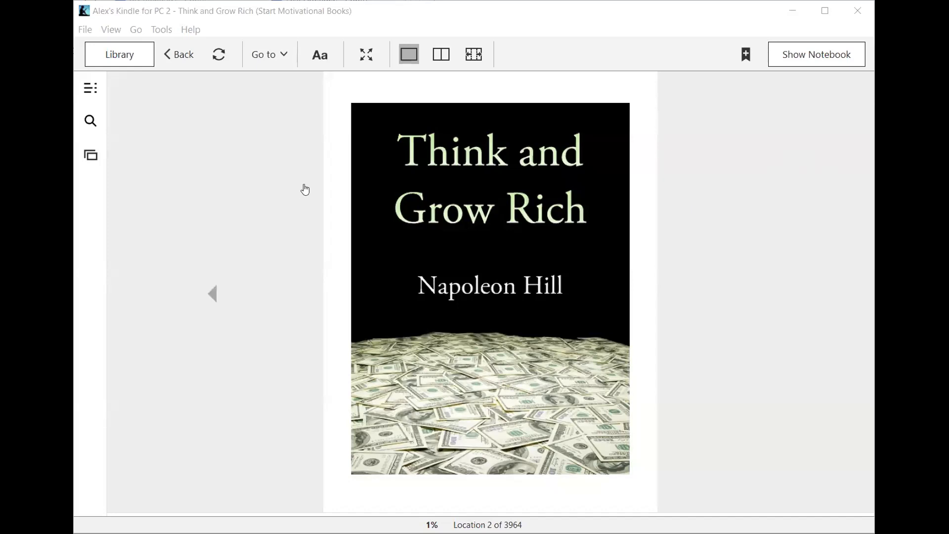
pyautogui.moveTo(768, 301)
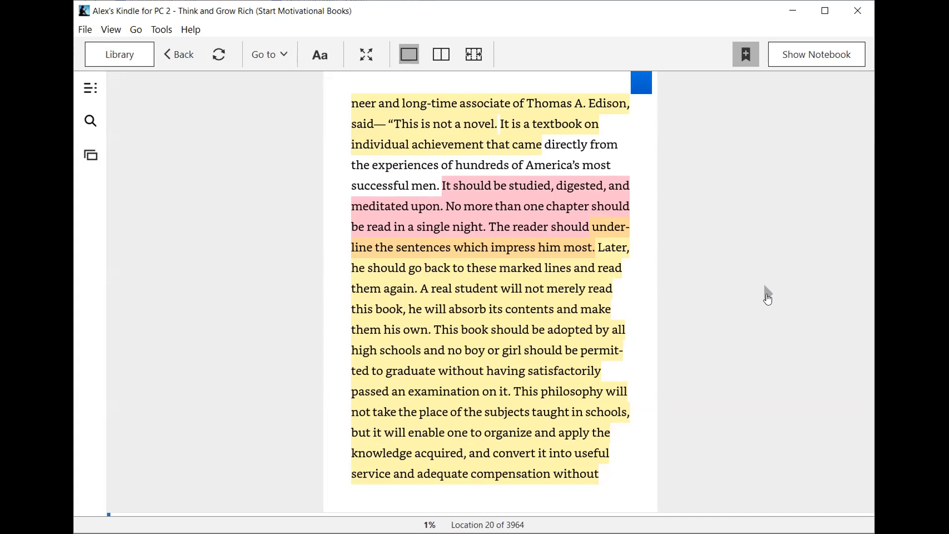
pyautogui.moveTo(767, 300)
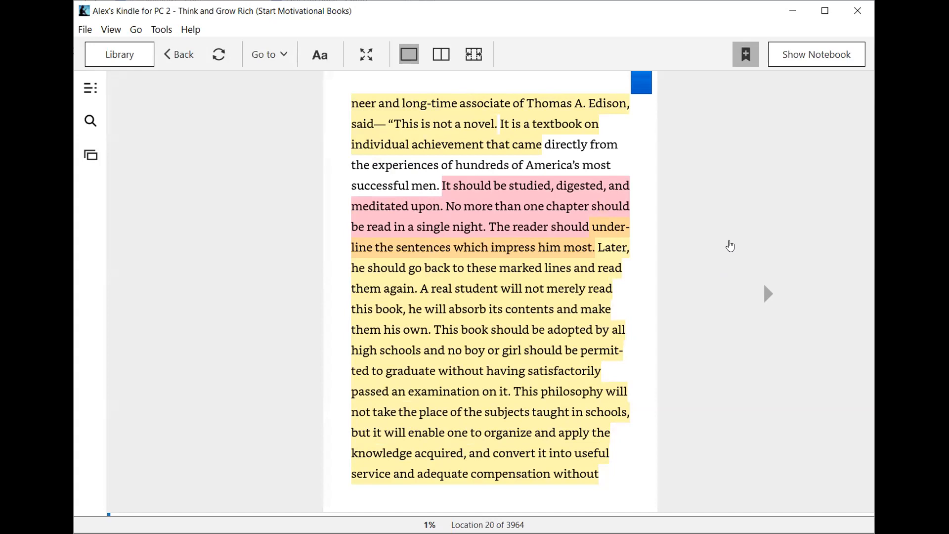
pyautogui.moveTo(285, 73)
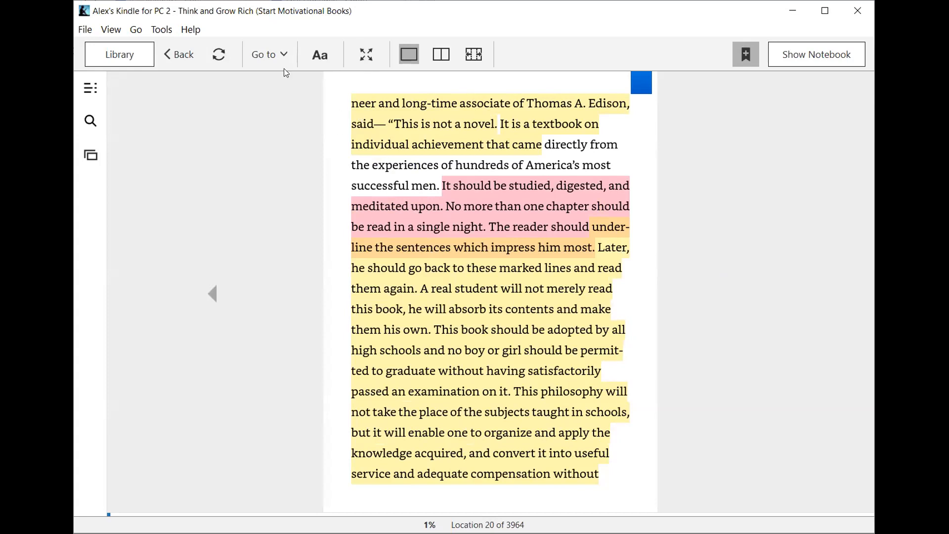
# Jump to page 49 and select the 'The woman who prepared...' Personal Service Sales Plan sentence.
pyautogui.click(264, 54)
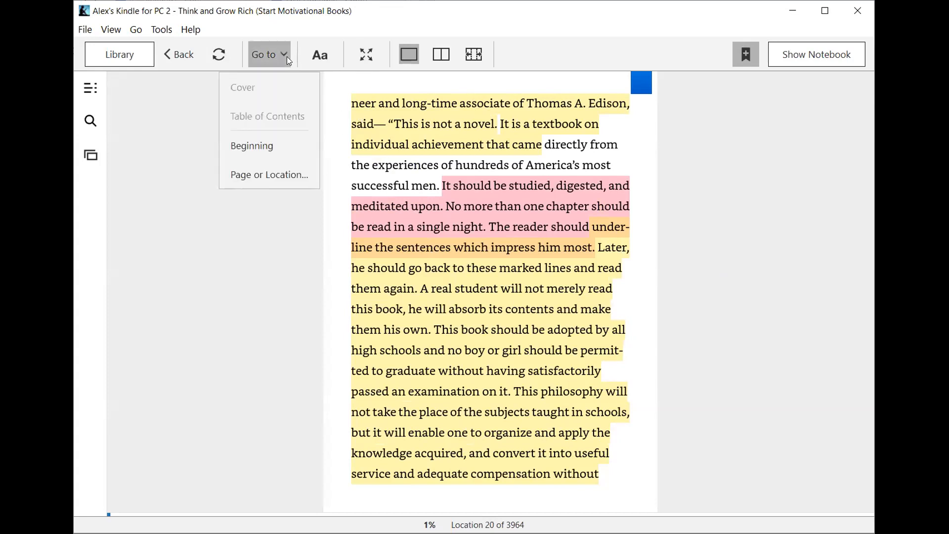
pyautogui.moveTo(195, 95)
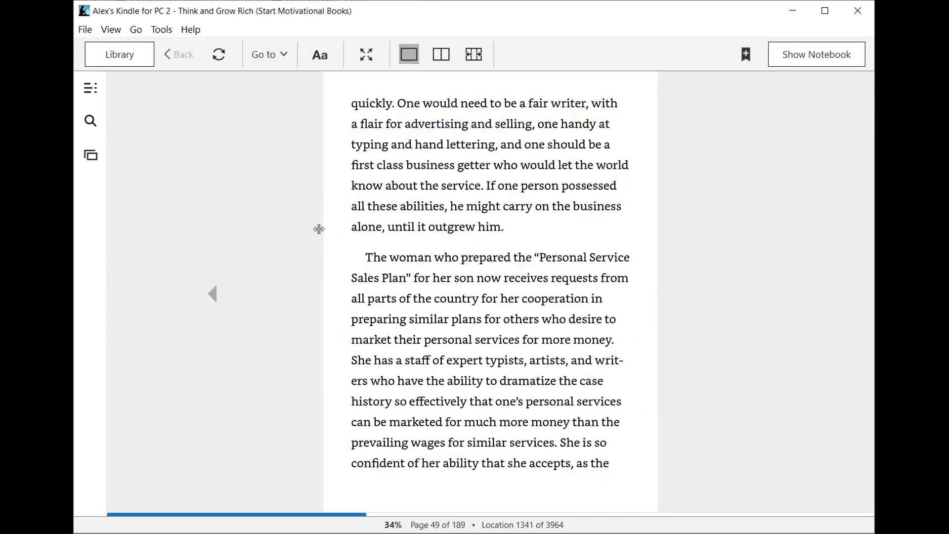
pyautogui.doubleClick(388, 257)
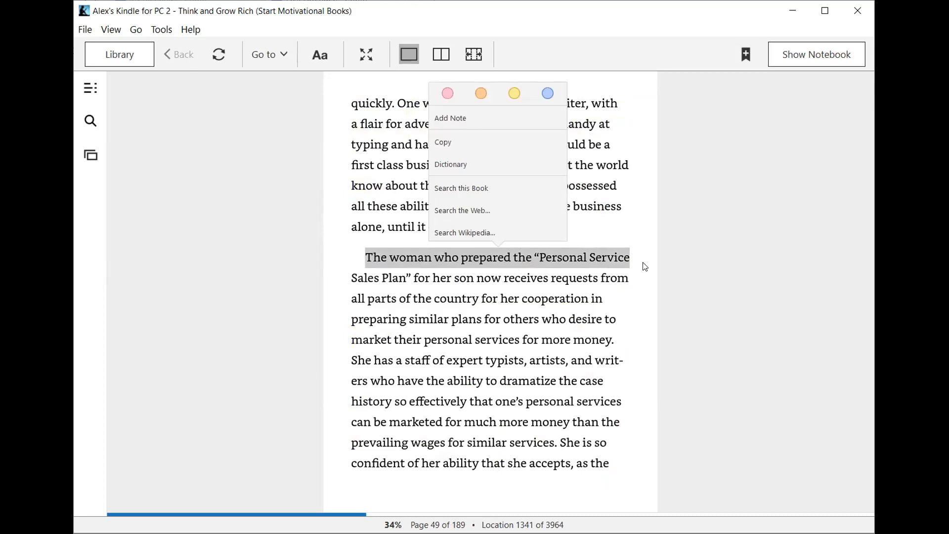
pyautogui.moveTo(615, 267)
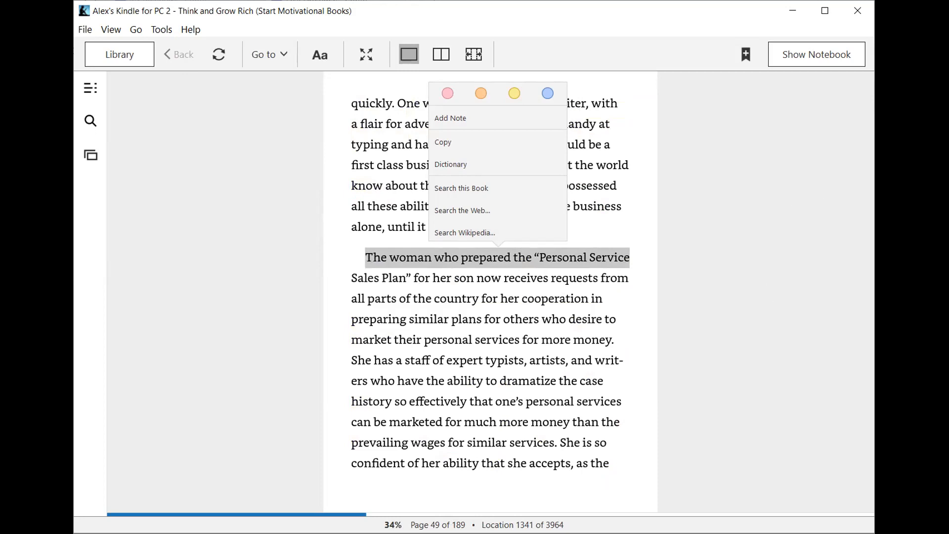
pyautogui.moveTo(666, 283)
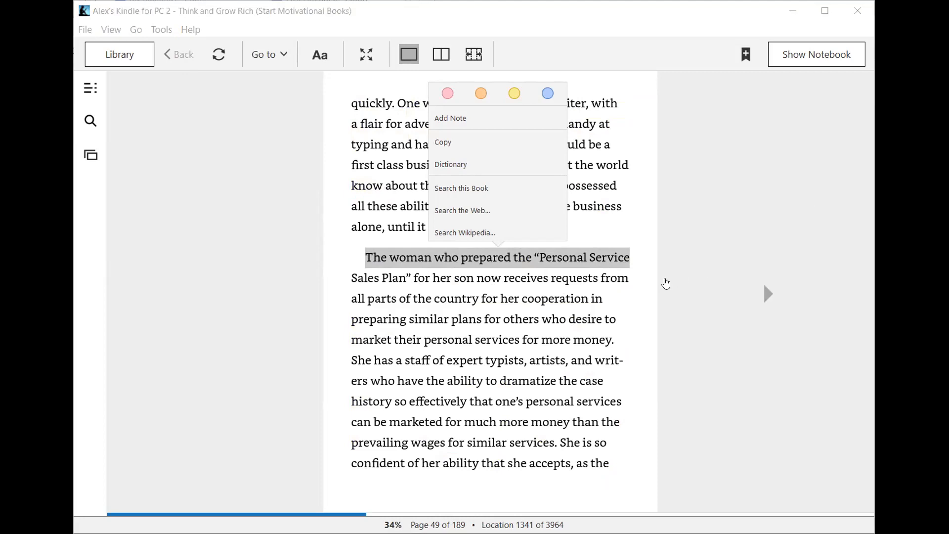
pyautogui.moveTo(692, 278)
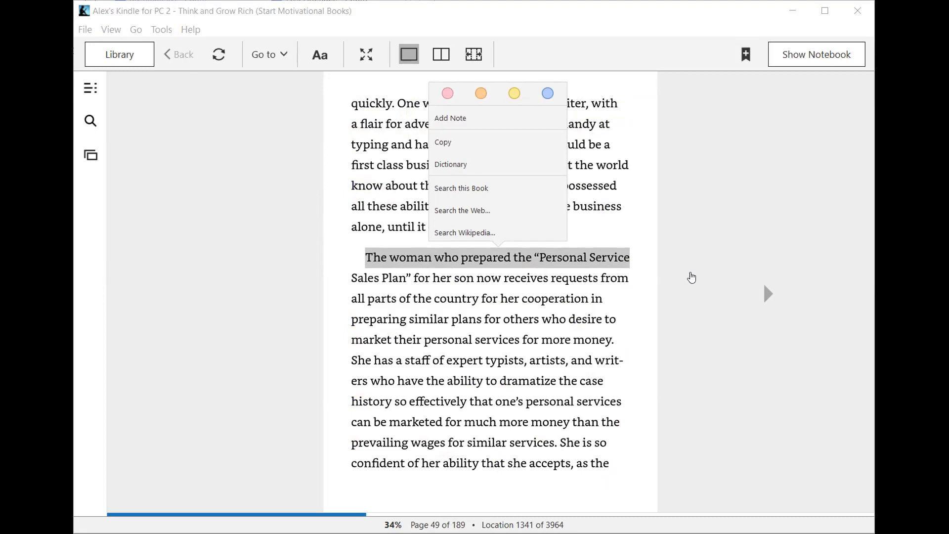
pyautogui.moveTo(366, 54)
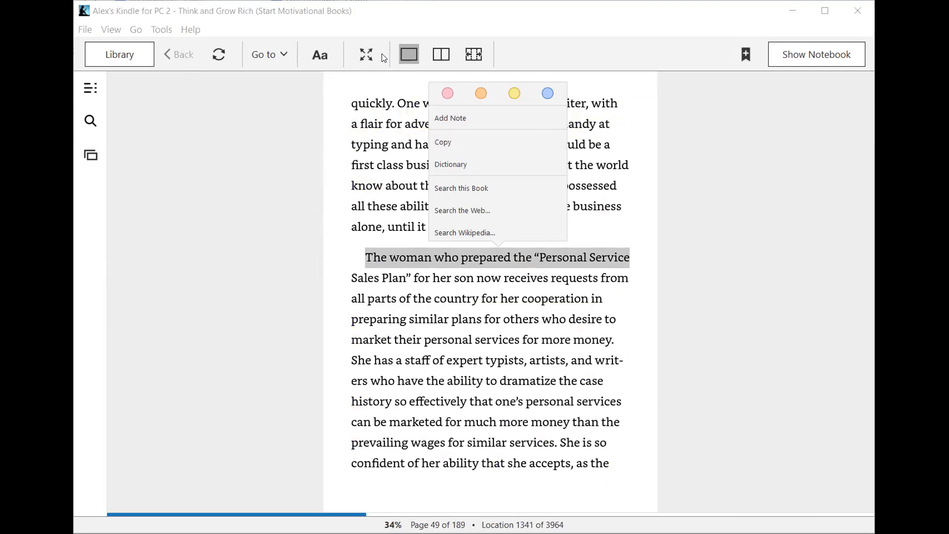
pyautogui.moveTo(303, 53)
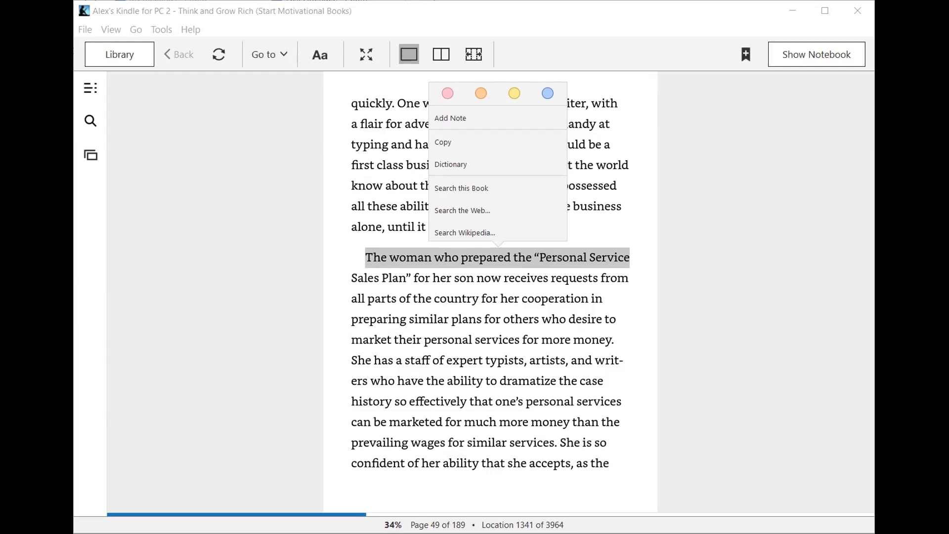
pyautogui.moveTo(780, 295)
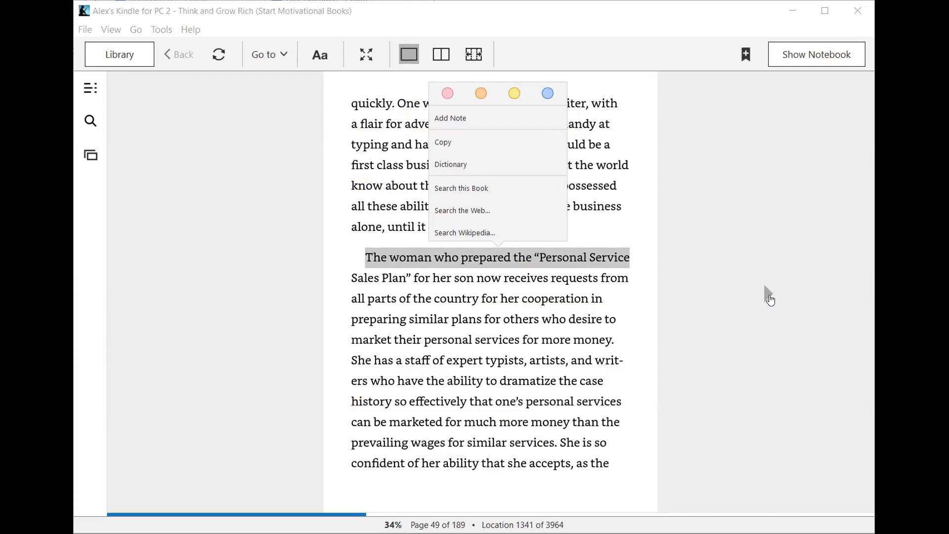
pyautogui.moveTo(772, 301)
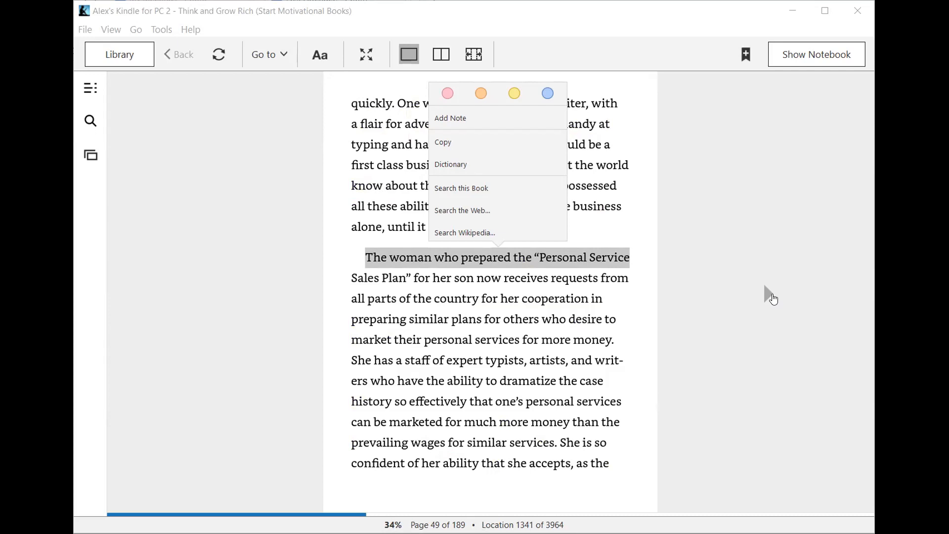
pyautogui.moveTo(766, 298)
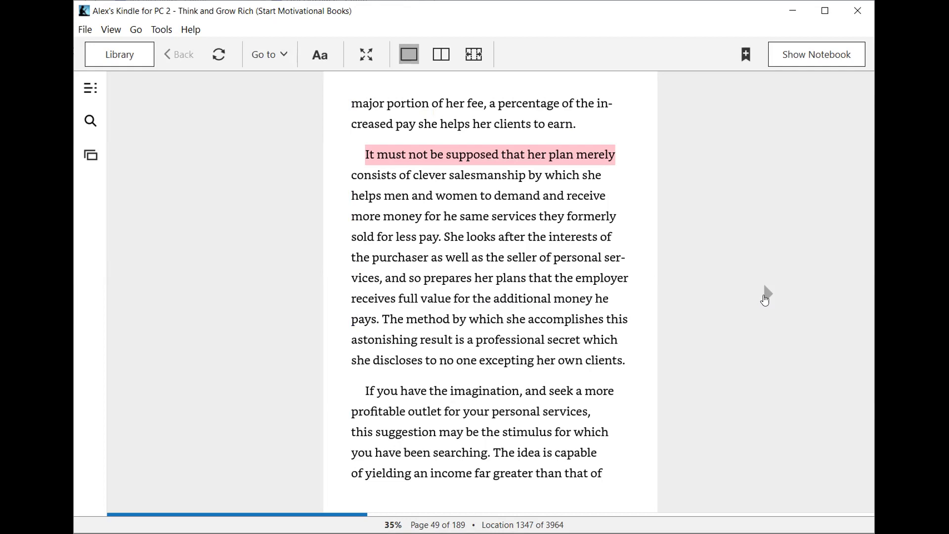
pyautogui.moveTo(765, 299)
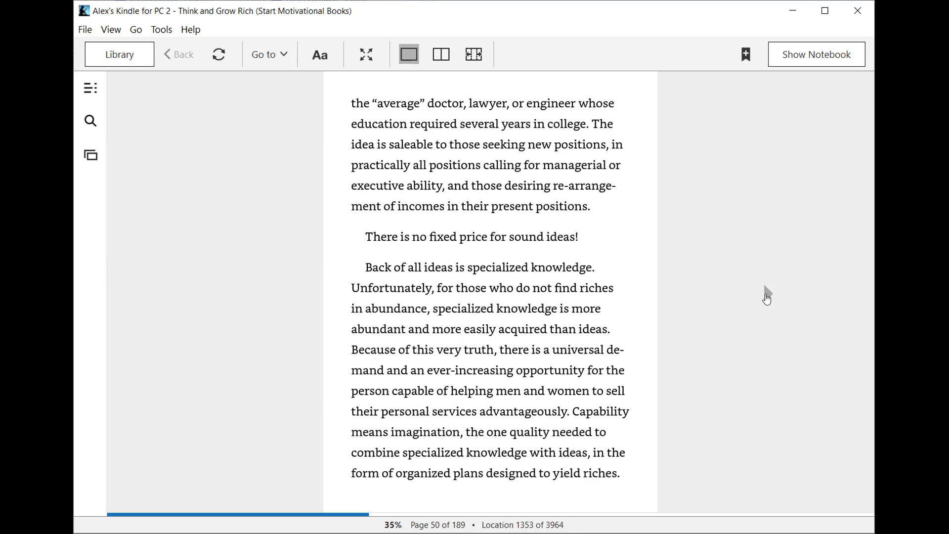
pyautogui.moveTo(712, 345)
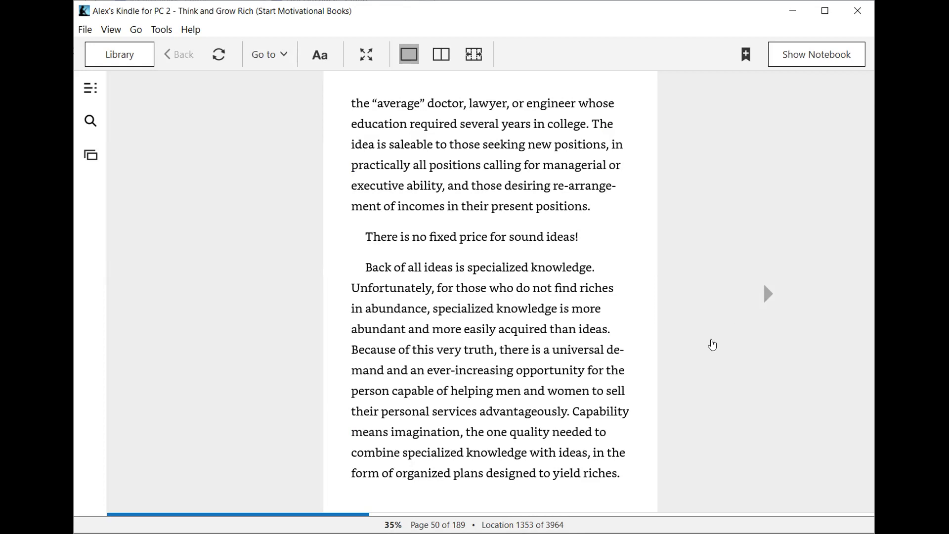
pyautogui.moveTo(771, 299)
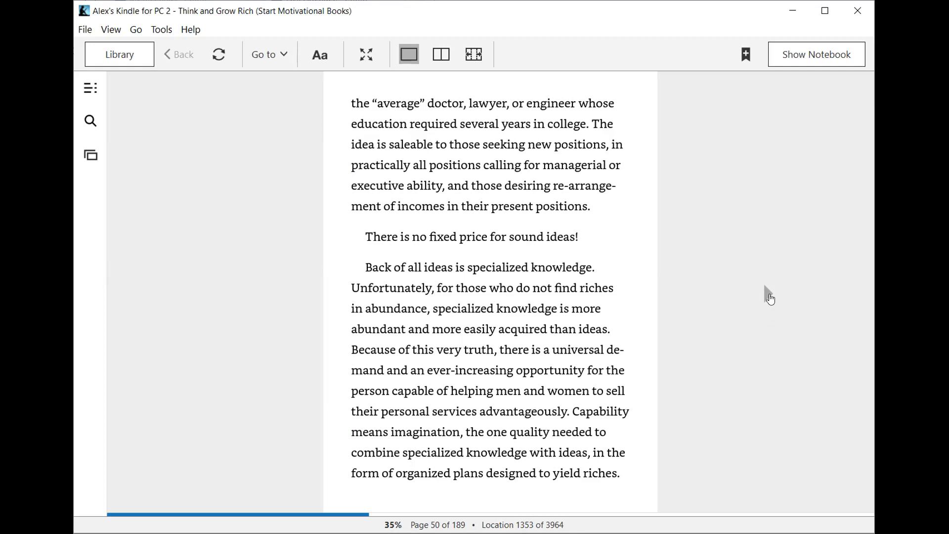
pyautogui.moveTo(767, 291)
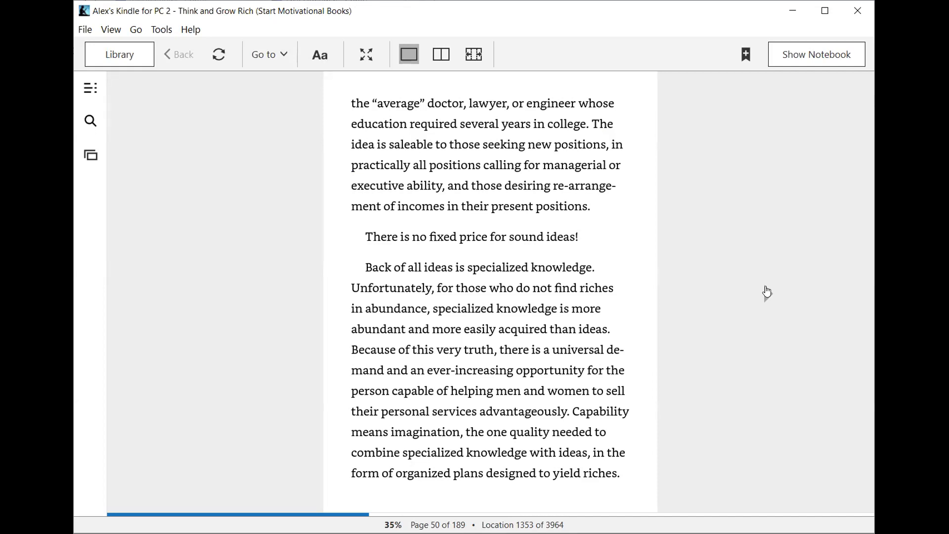
pyautogui.moveTo(767, 299)
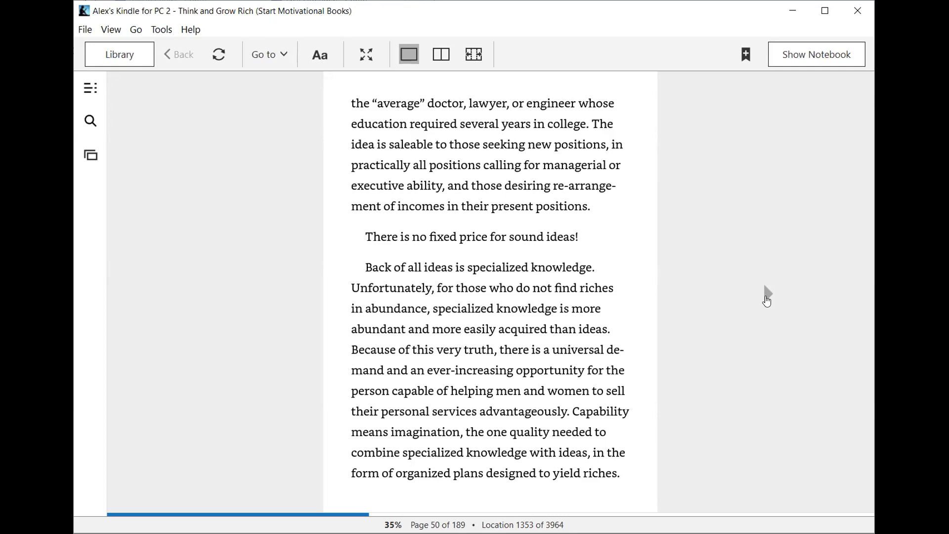
pyautogui.moveTo(766, 297)
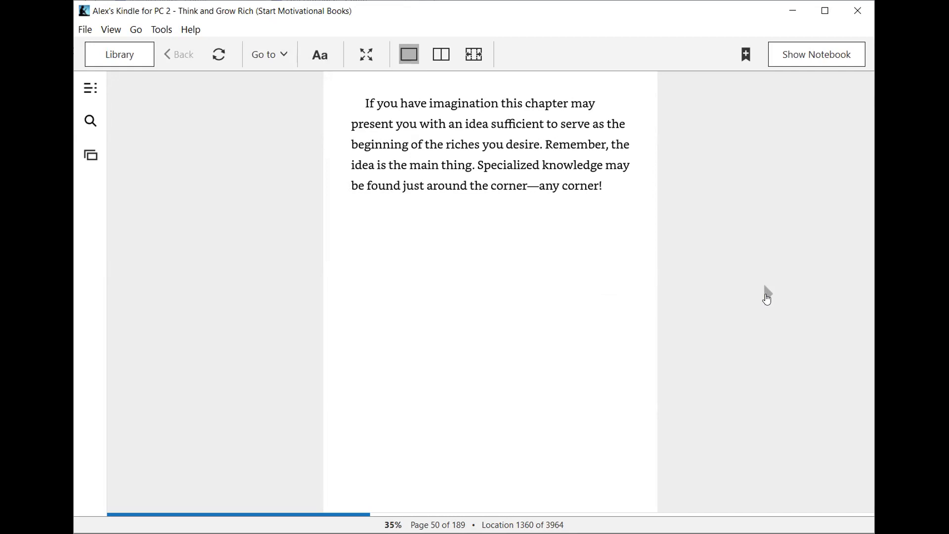
pyautogui.moveTo(767, 296)
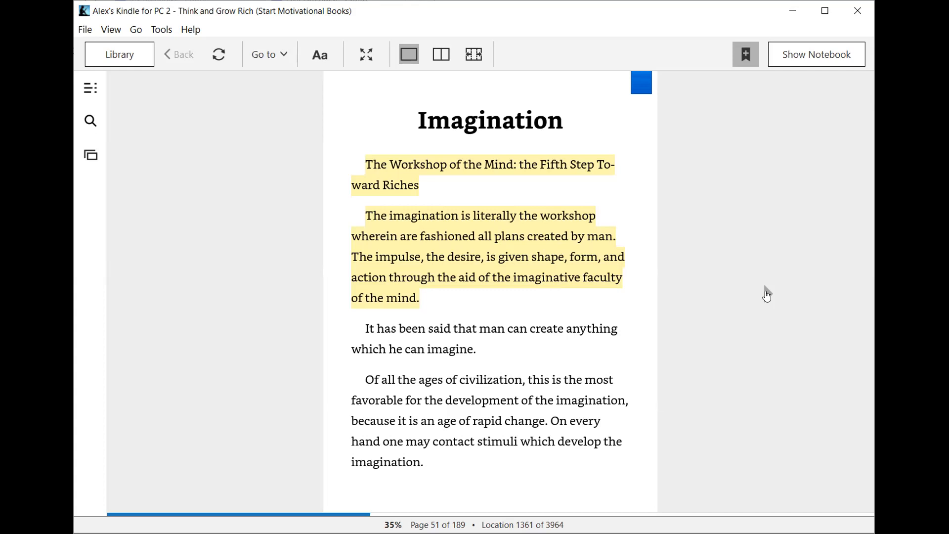
pyautogui.moveTo(768, 299)
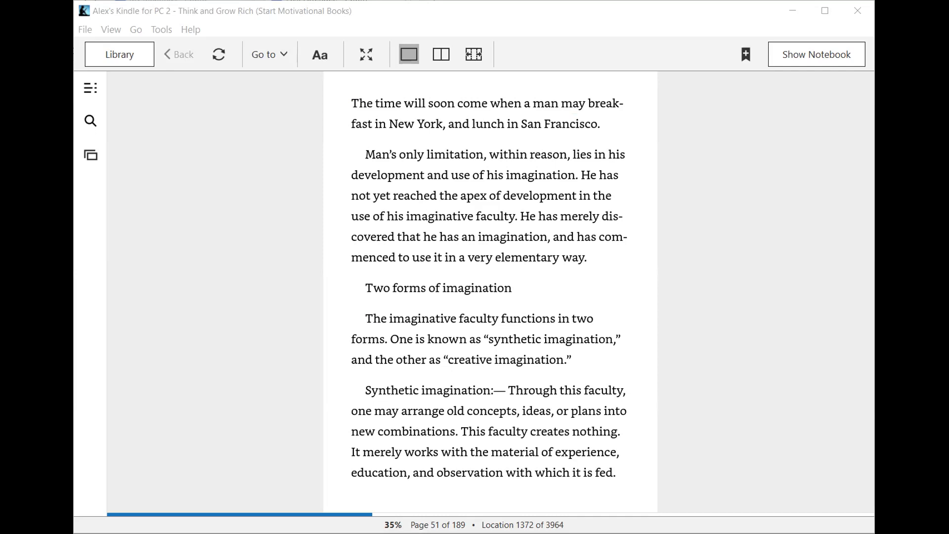
pyautogui.moveTo(848, 270)
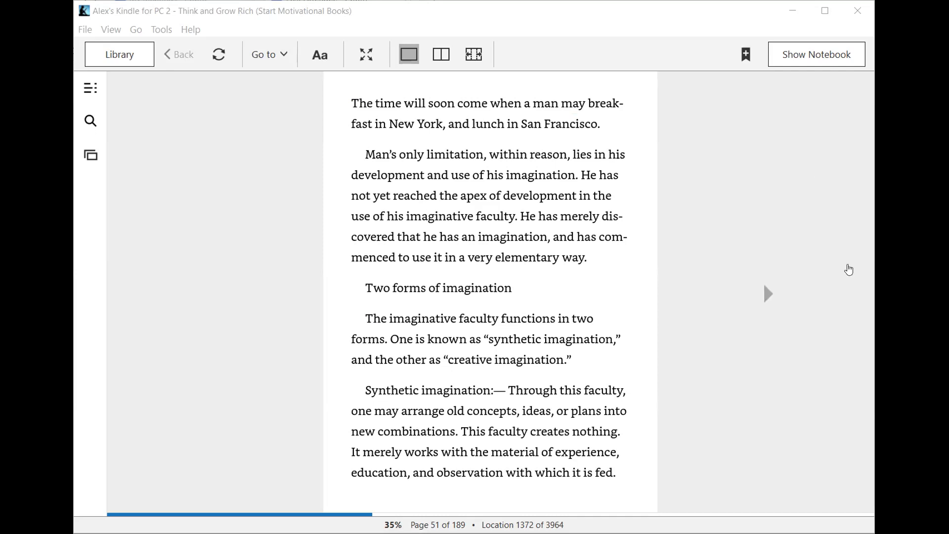
pyautogui.moveTo(767, 297)
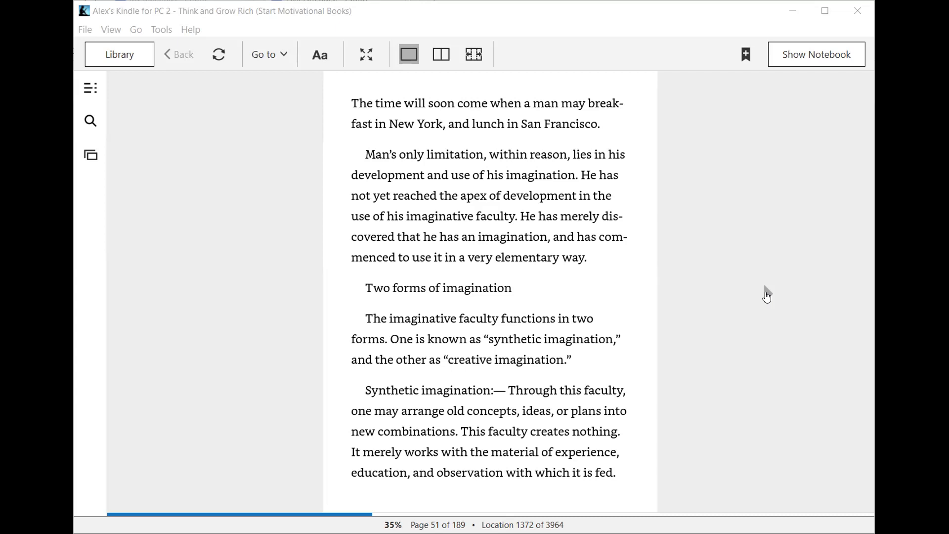
pyautogui.moveTo(782, 259)
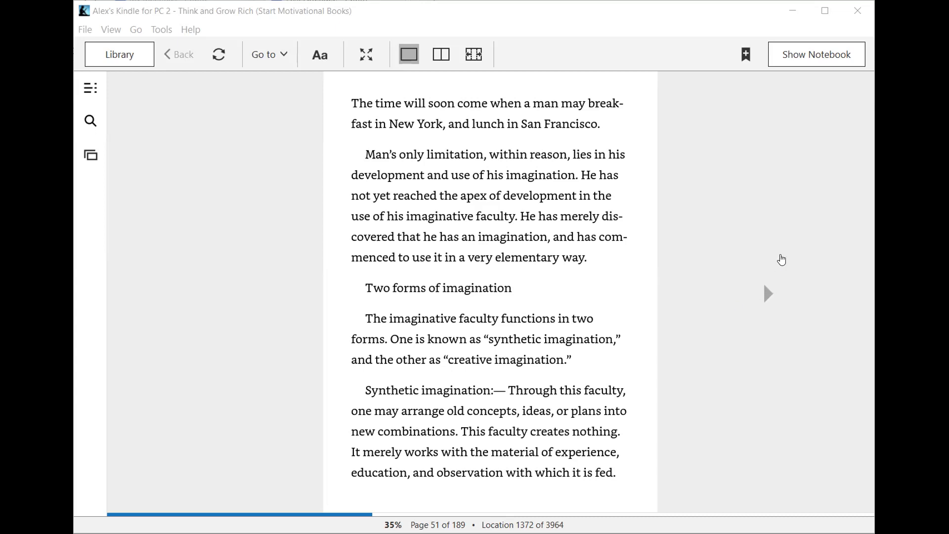
pyautogui.moveTo(784, 265)
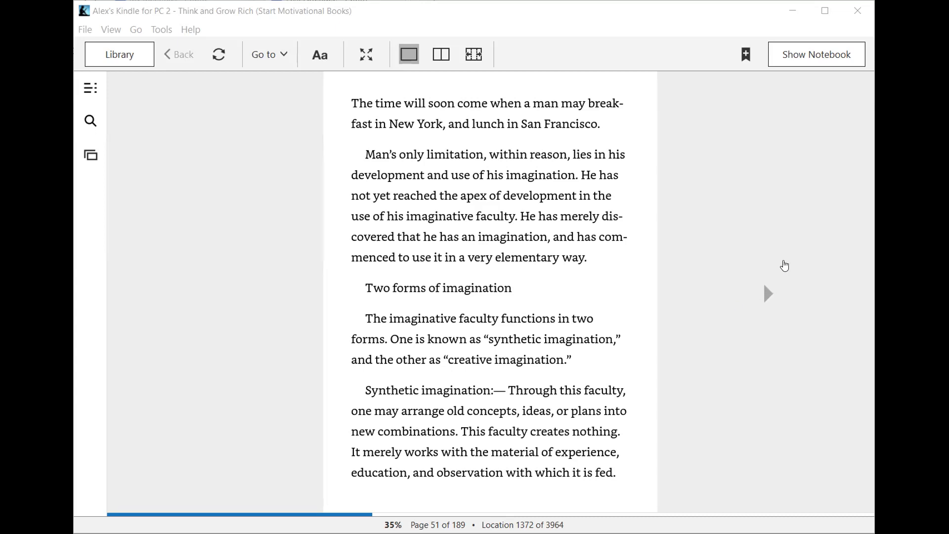
pyautogui.moveTo(765, 297)
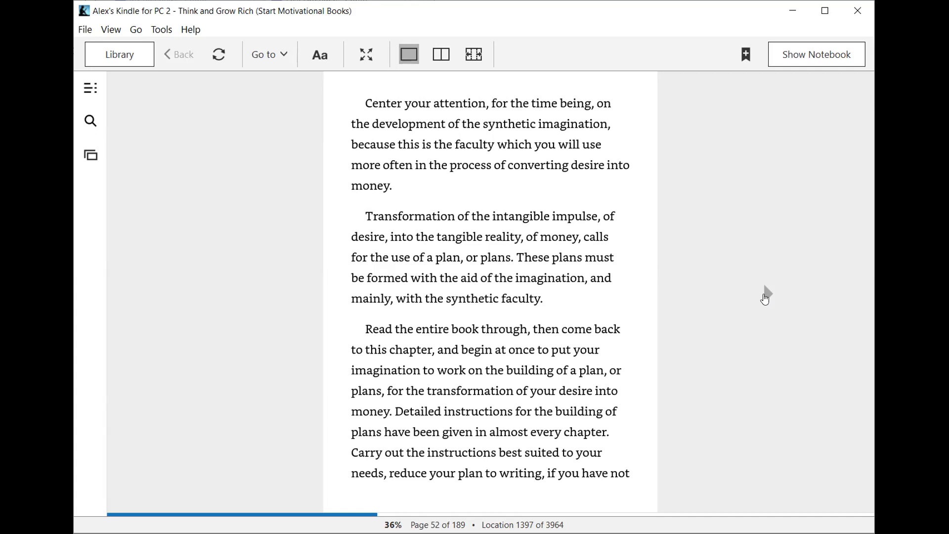
pyautogui.click(666, 303)
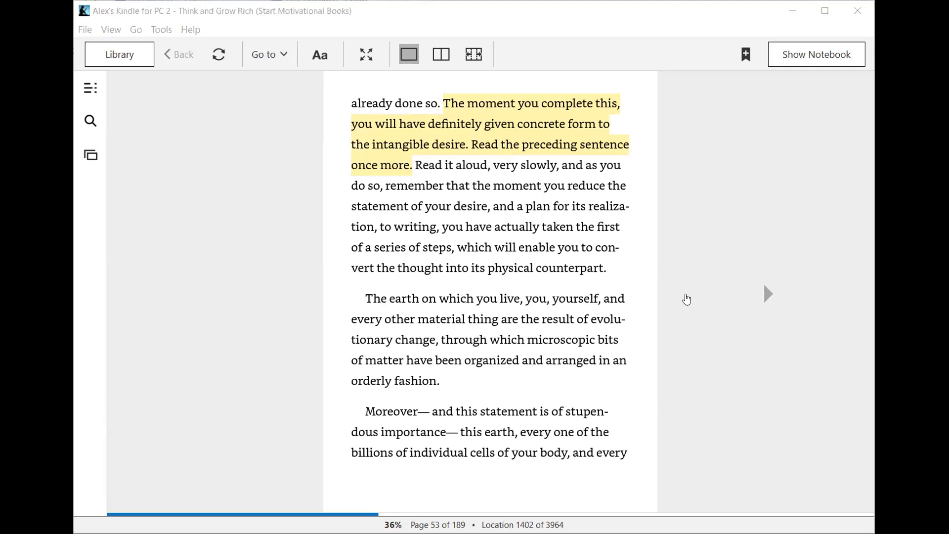
pyautogui.moveTo(684, 273)
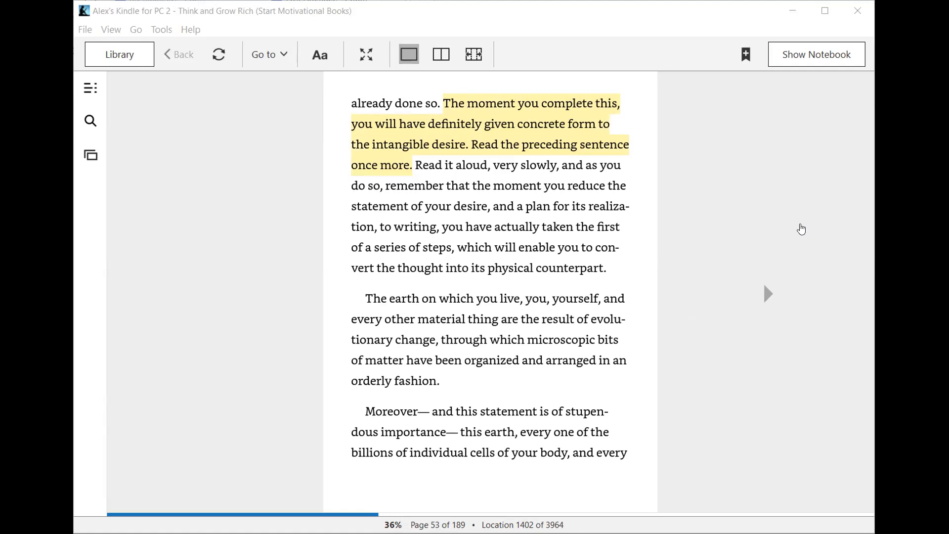
pyautogui.moveTo(766, 223)
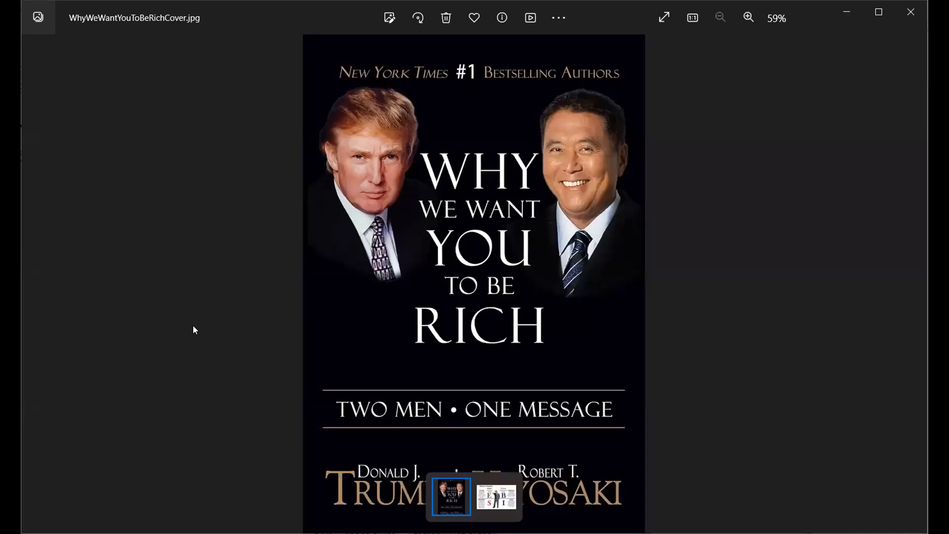
pyautogui.moveTo(189, 332)
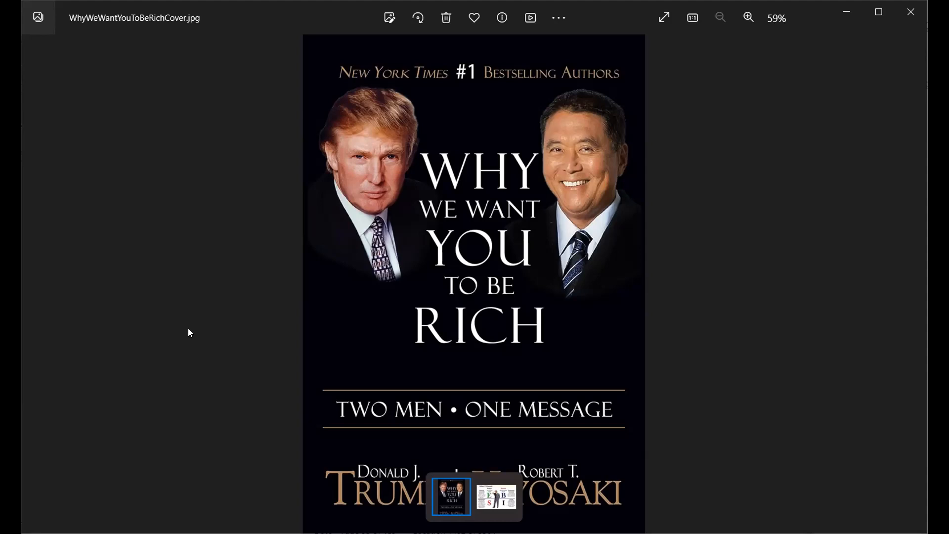
pyautogui.moveTo(199, 332)
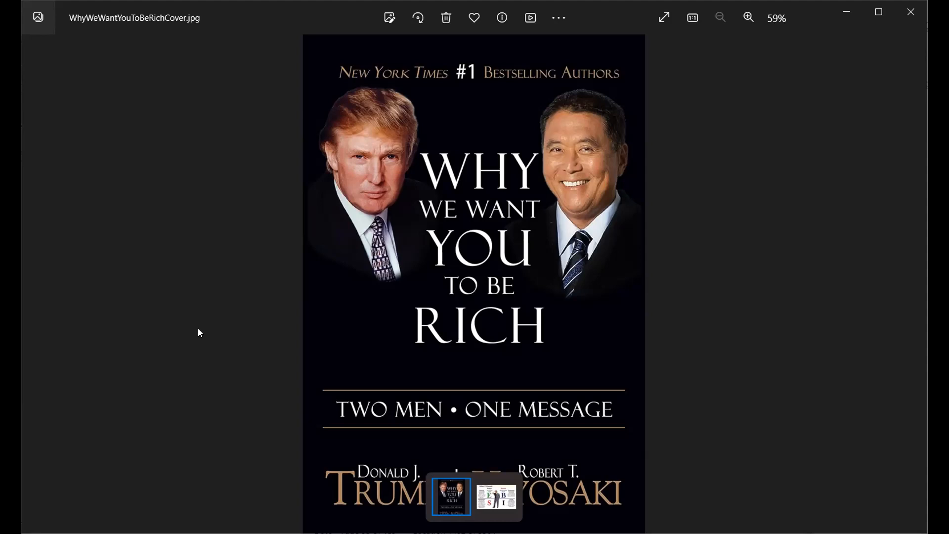
pyautogui.moveTo(405, 100)
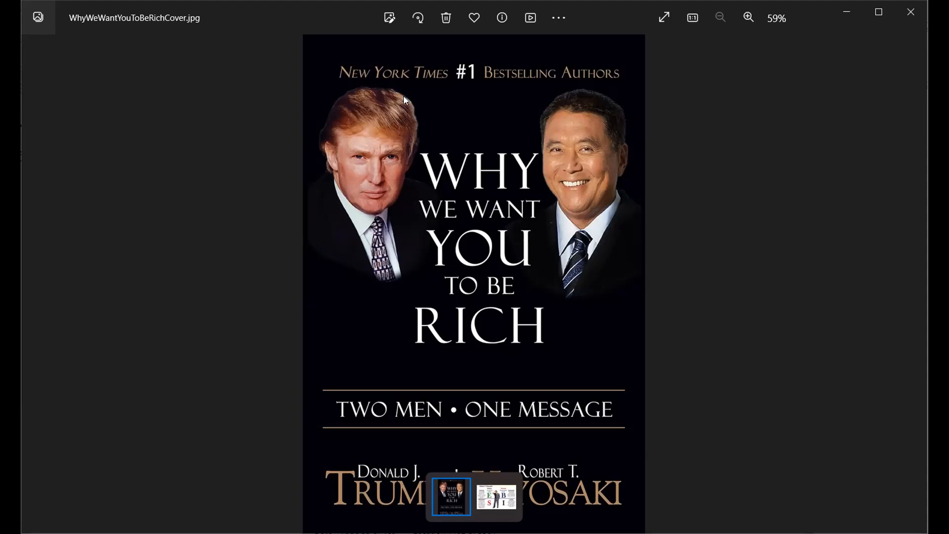
pyautogui.moveTo(381, 291)
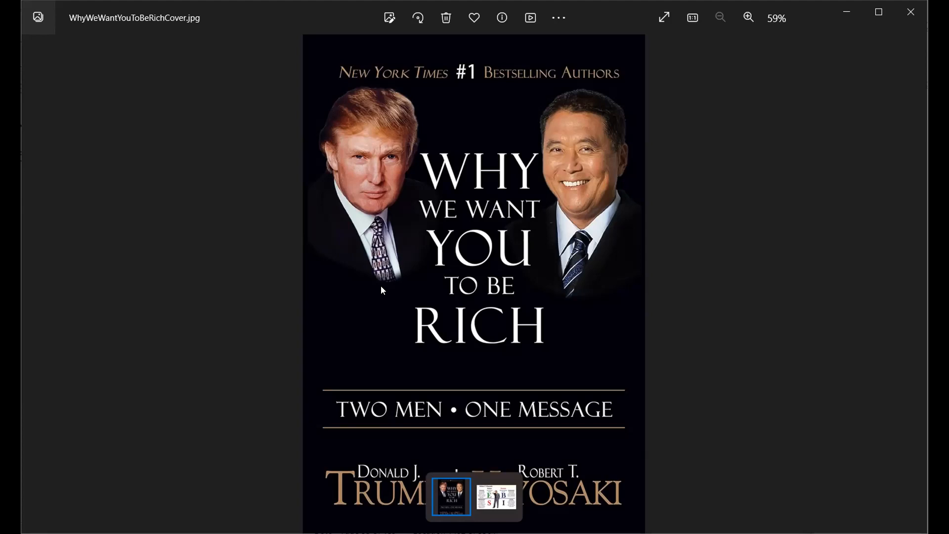
pyautogui.moveTo(688, 183)
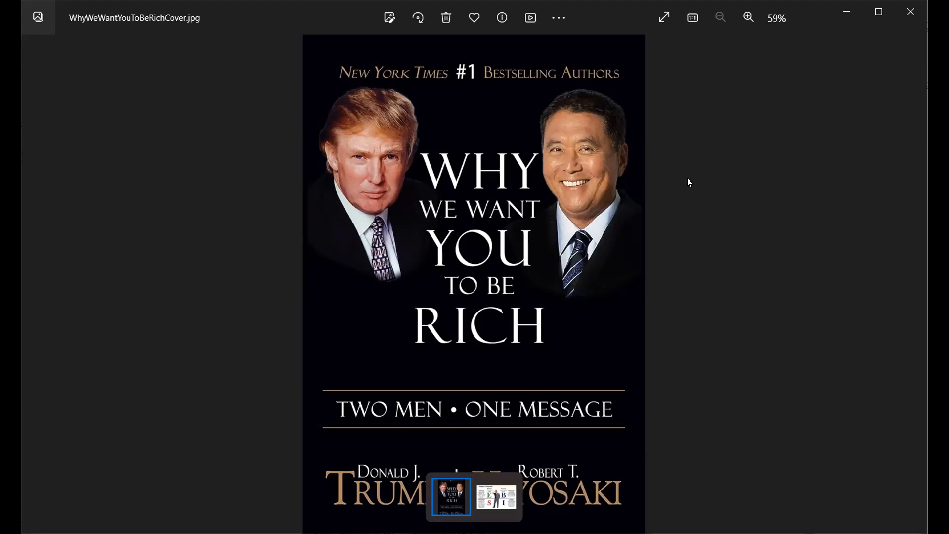
pyautogui.moveTo(610, 283)
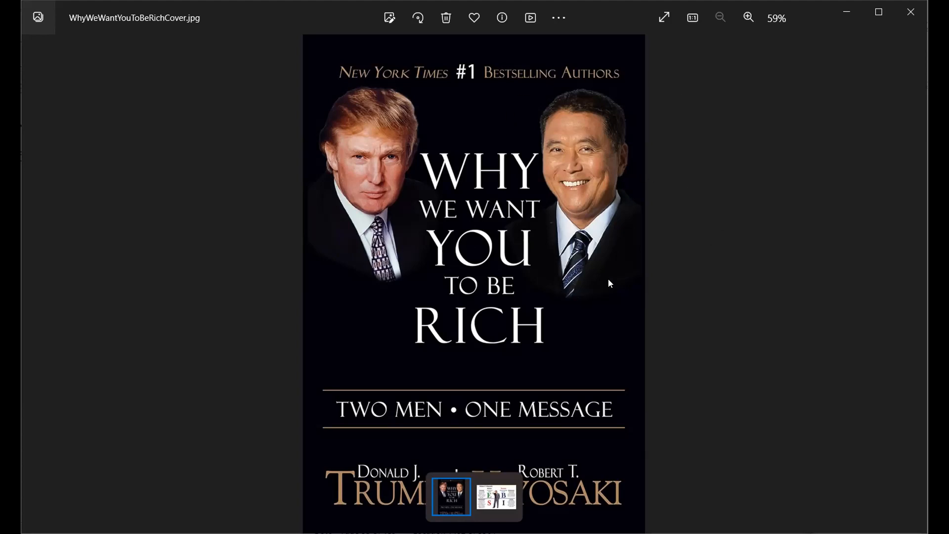
pyautogui.moveTo(331, 118)
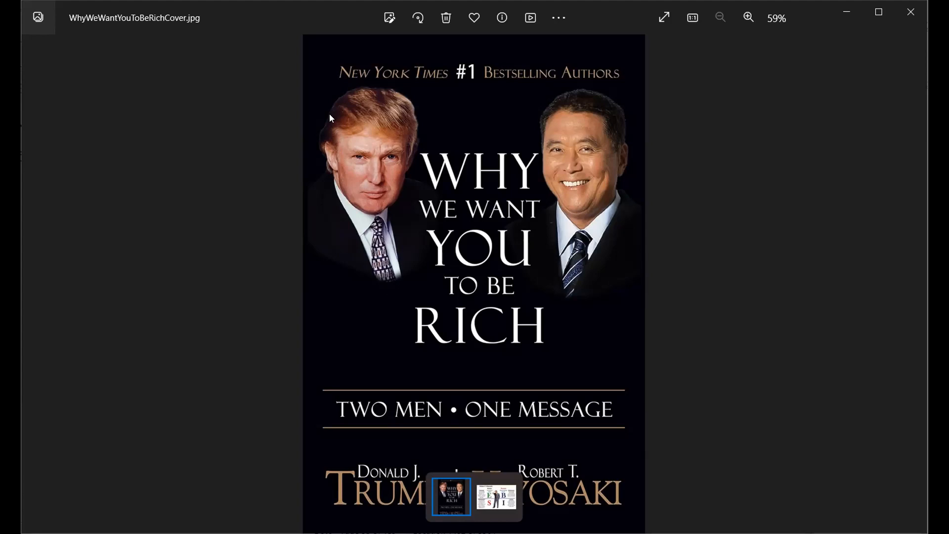
pyautogui.moveTo(422, 189)
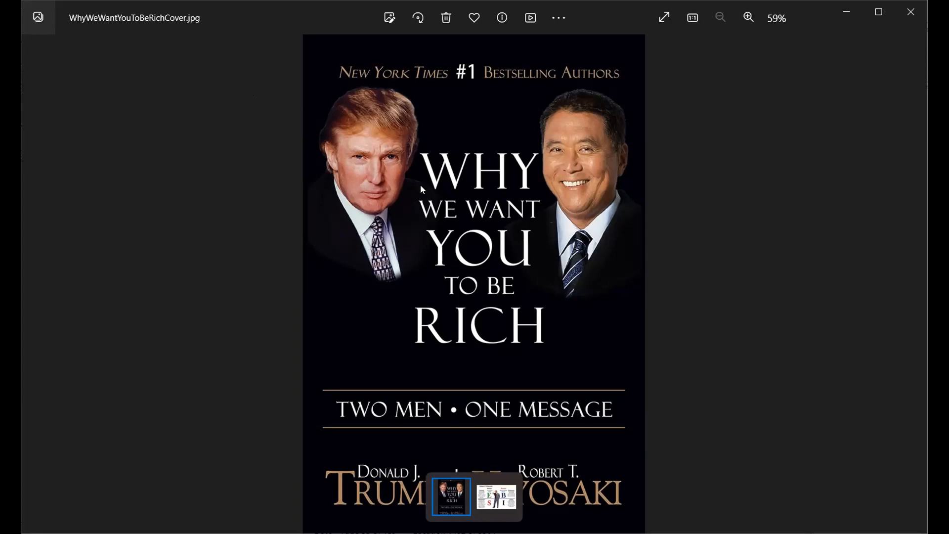
pyautogui.moveTo(383, 68)
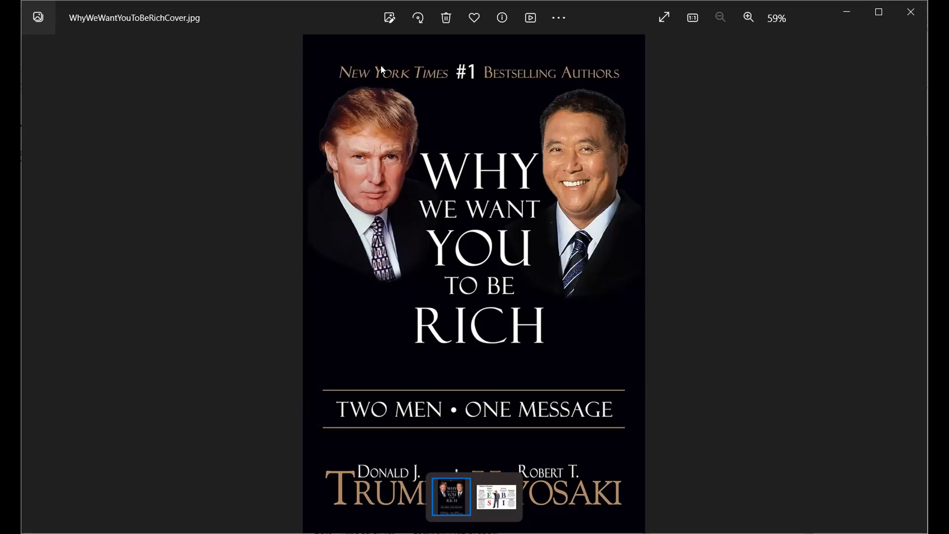
pyautogui.moveTo(382, 69)
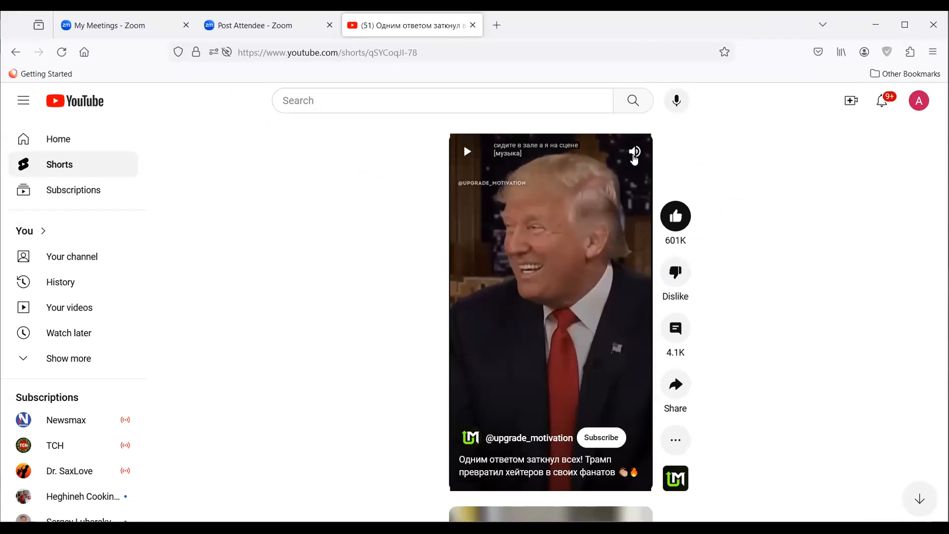
pyautogui.moveTo(631, 168)
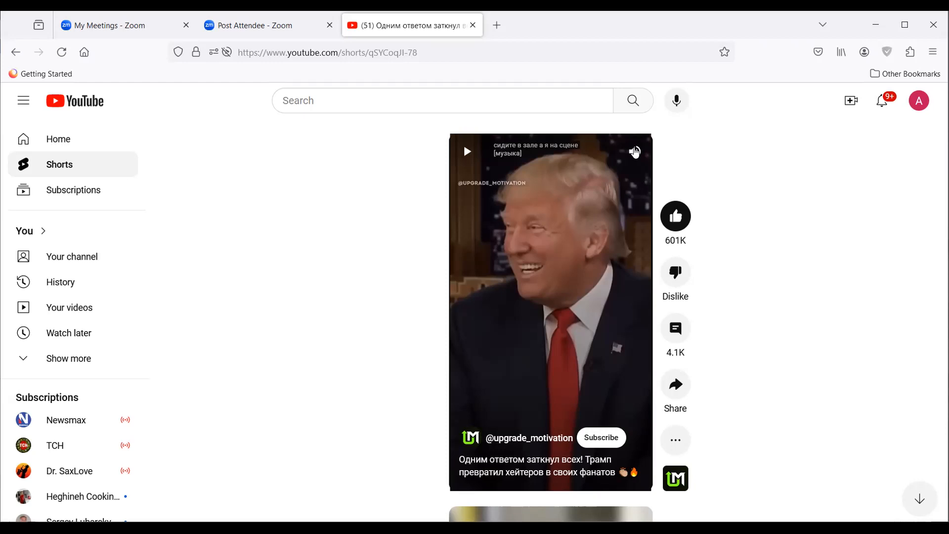
pyautogui.click(634, 151)
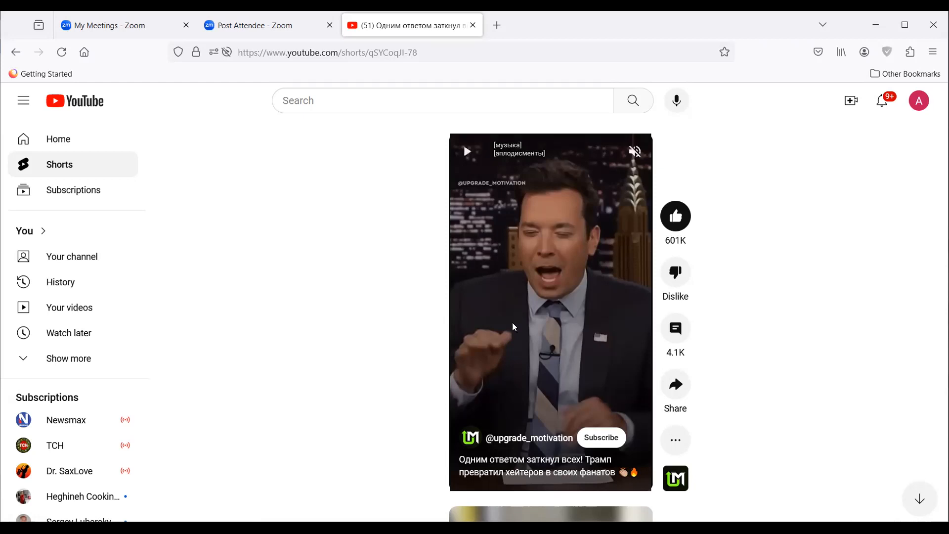
pyautogui.moveTo(480, 295)
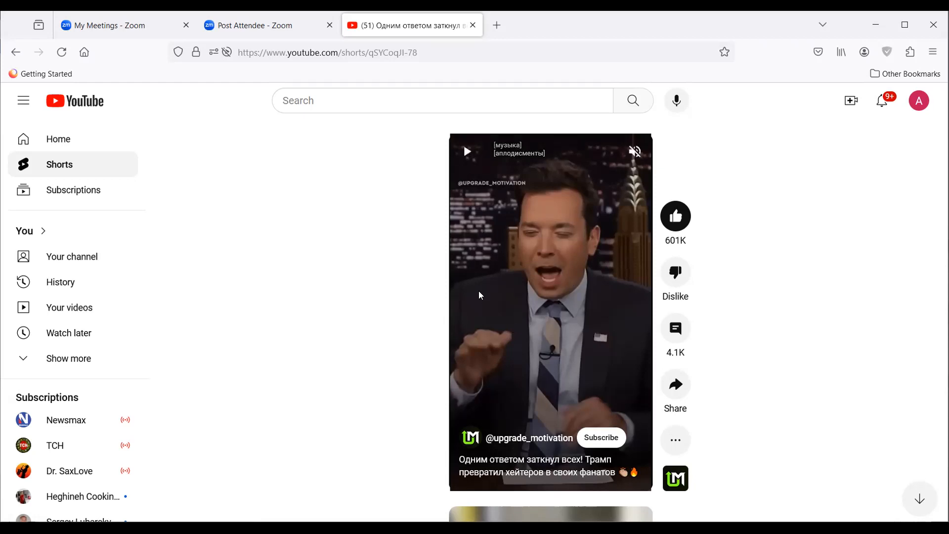
pyautogui.click(550, 312)
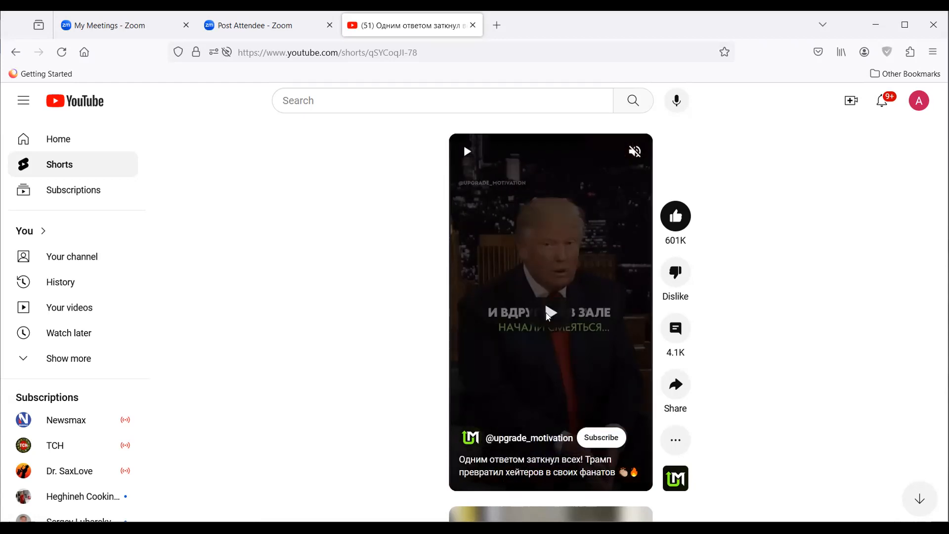
pyautogui.click(550, 313)
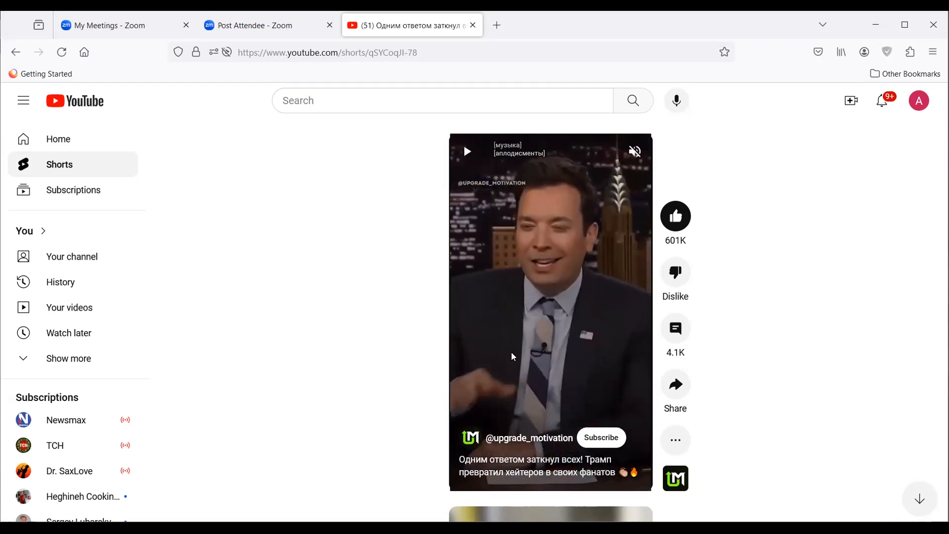
pyautogui.moveTo(507, 368)
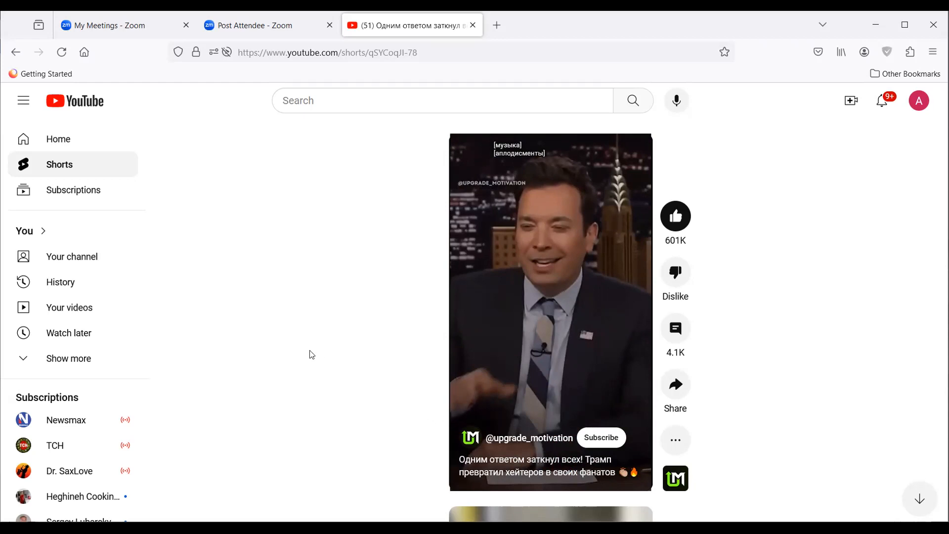
pyautogui.moveTo(280, 375)
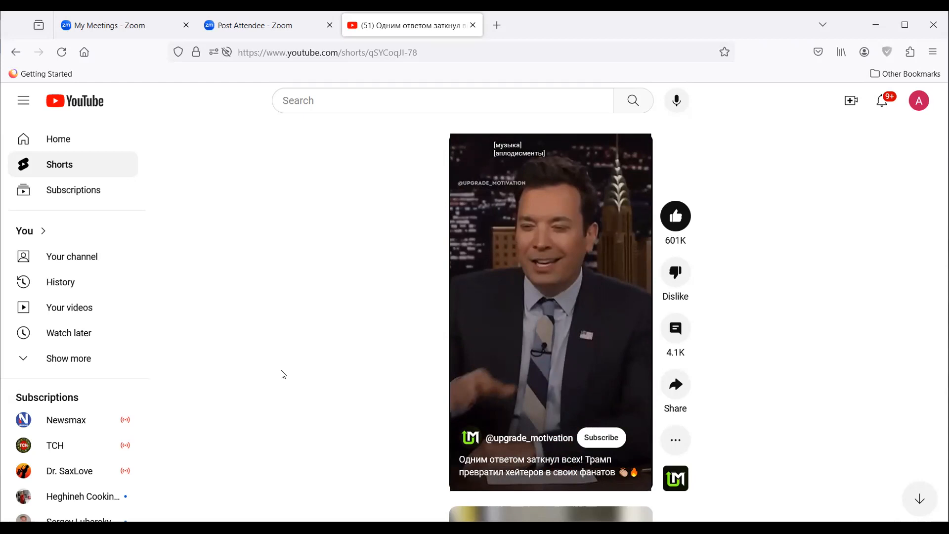
pyautogui.moveTo(386, 181)
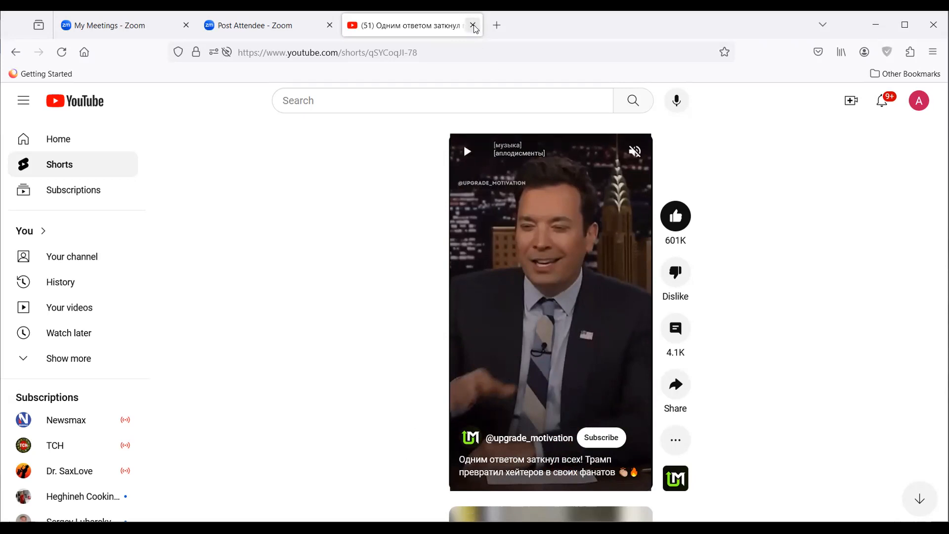
pyautogui.moveTo(474, 27)
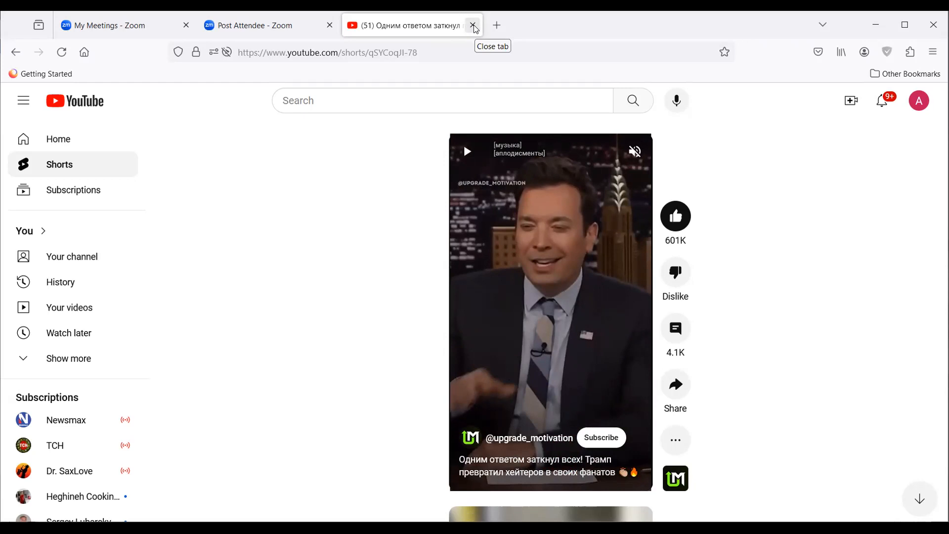
pyautogui.moveTo(475, 29)
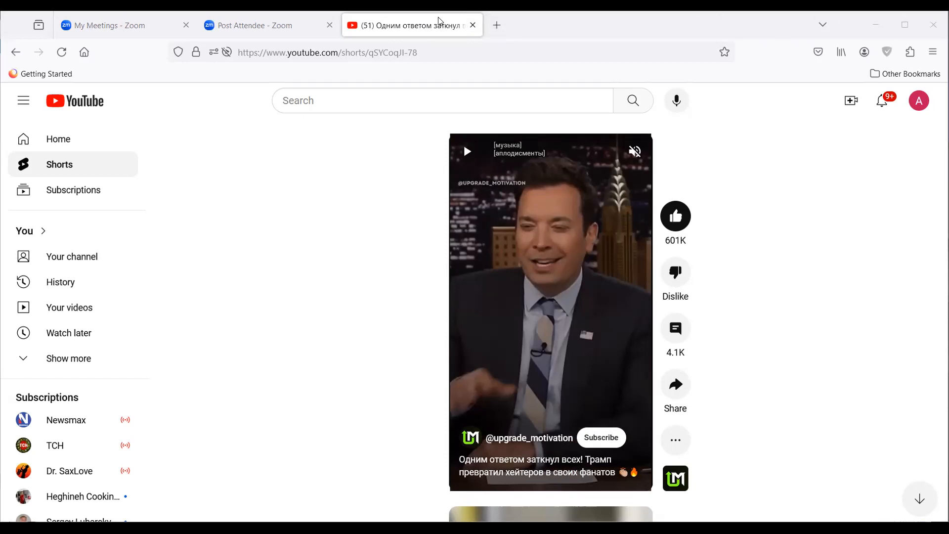
# Switch from the Short to Robert Kiyosaki's 'How to GET RICH With Network MARKETING!' video.
pyautogui.click(327, 52)
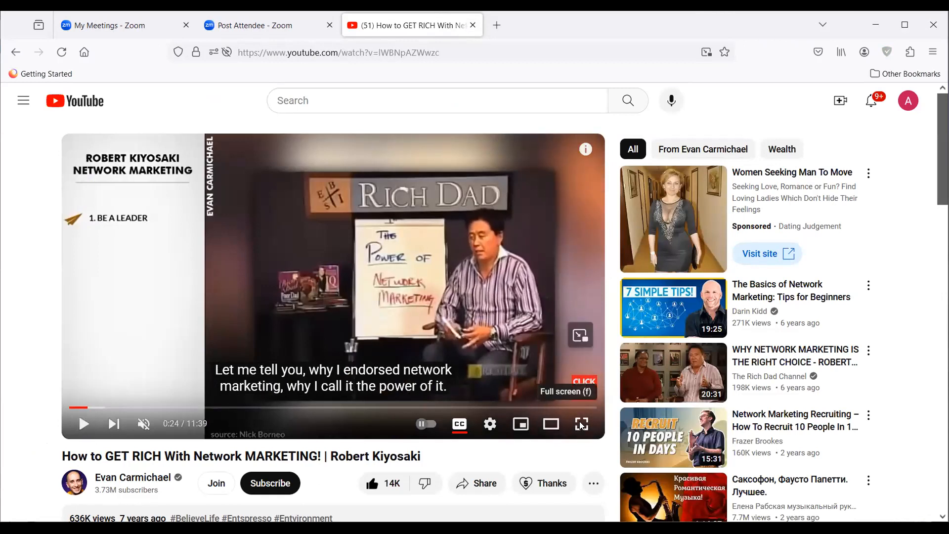
# Play the Kiyosaki video full screen to 3:23, point two: DO IT PART TIME.
pyautogui.click(579, 424)
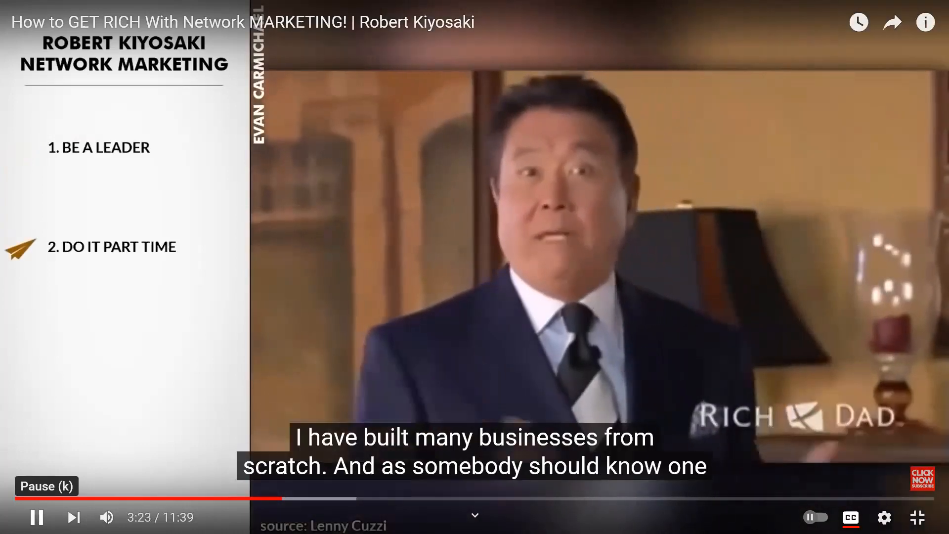
# Pause the full-screen Kiyosaki video at 3:23.
pyautogui.click(36, 517)
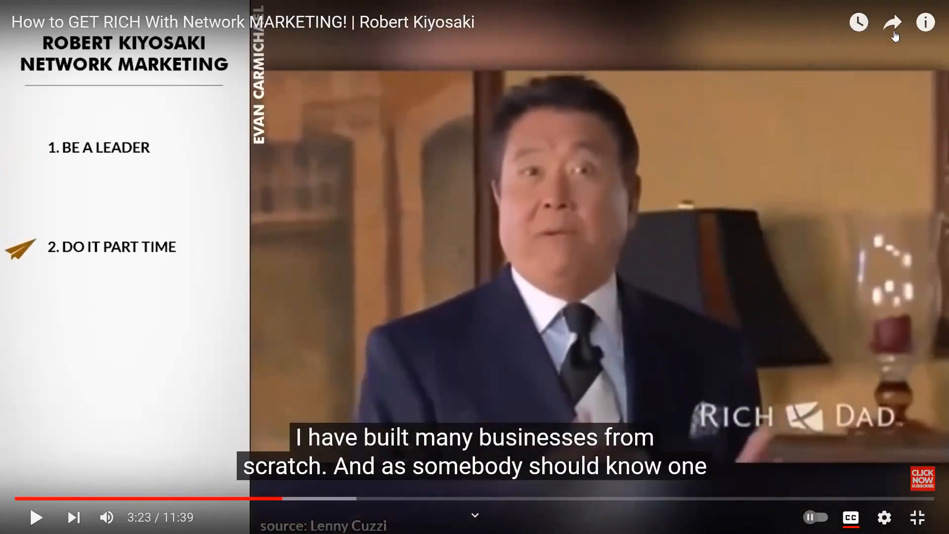
pyautogui.moveTo(671, 203)
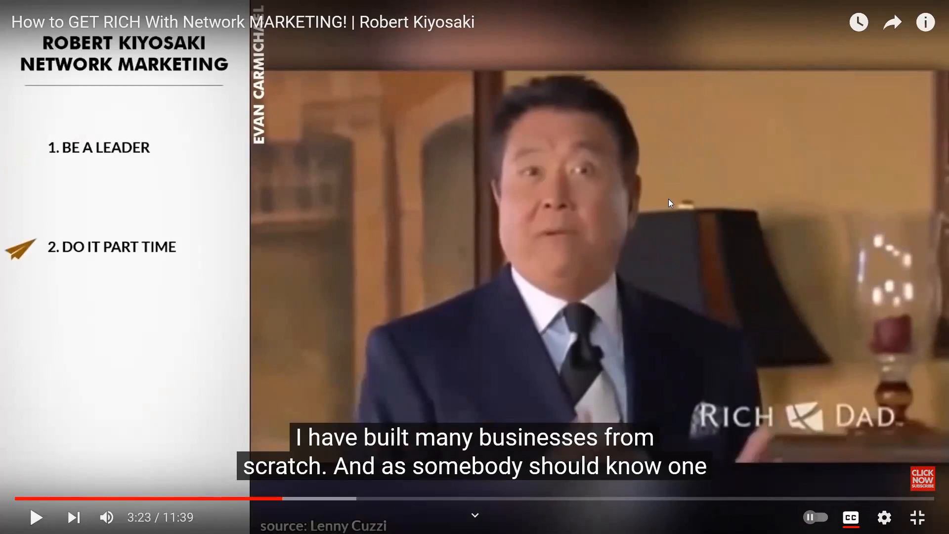
pyautogui.moveTo(652, 224)
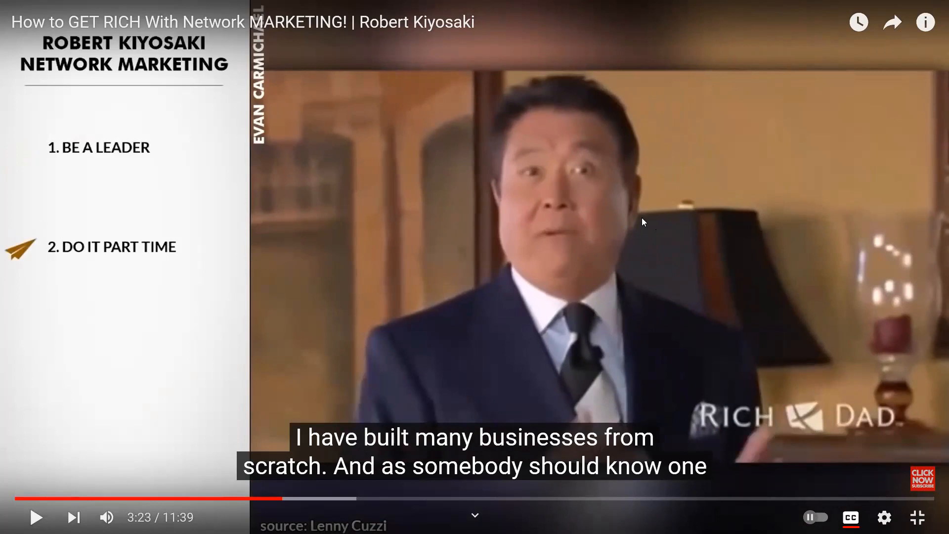
pyautogui.moveTo(83, 420)
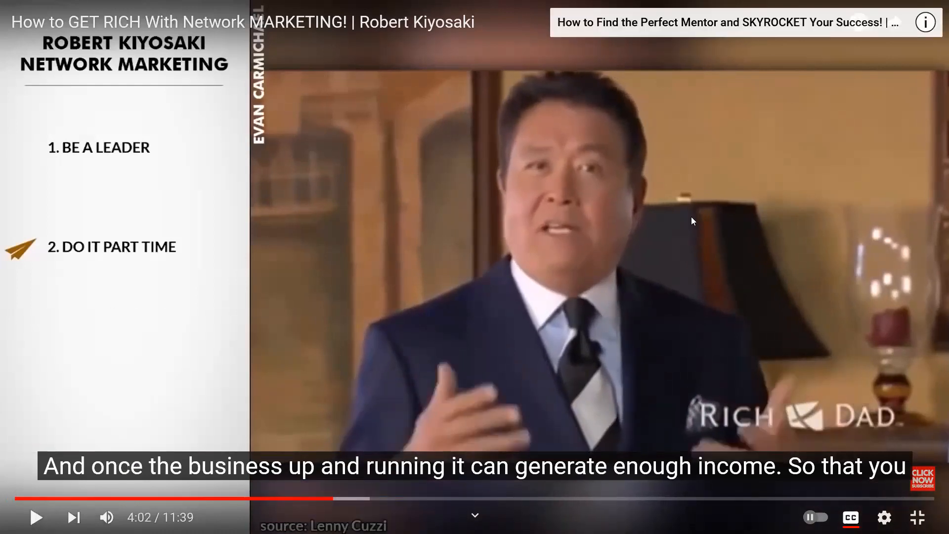
pyautogui.moveTo(704, 301)
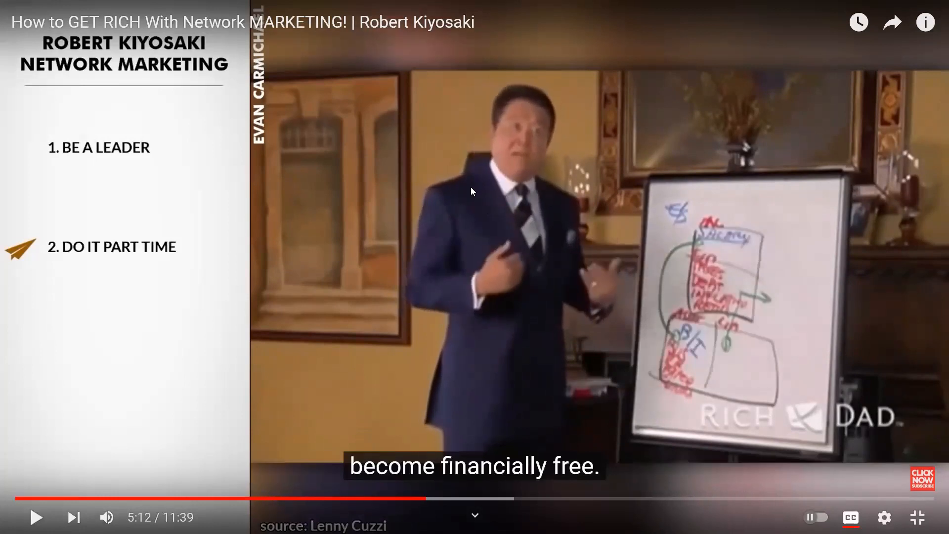
pyautogui.moveTo(337, 232)
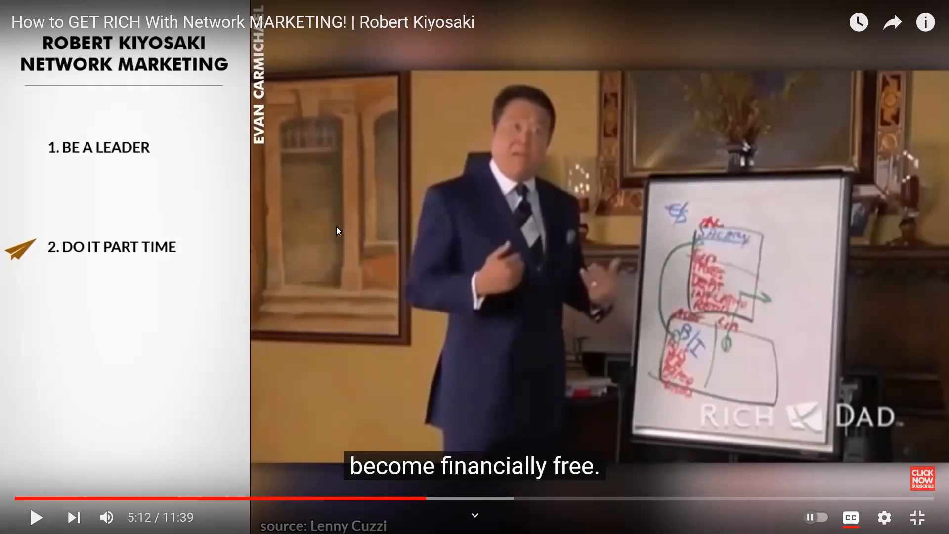
pyautogui.moveTo(35, 517)
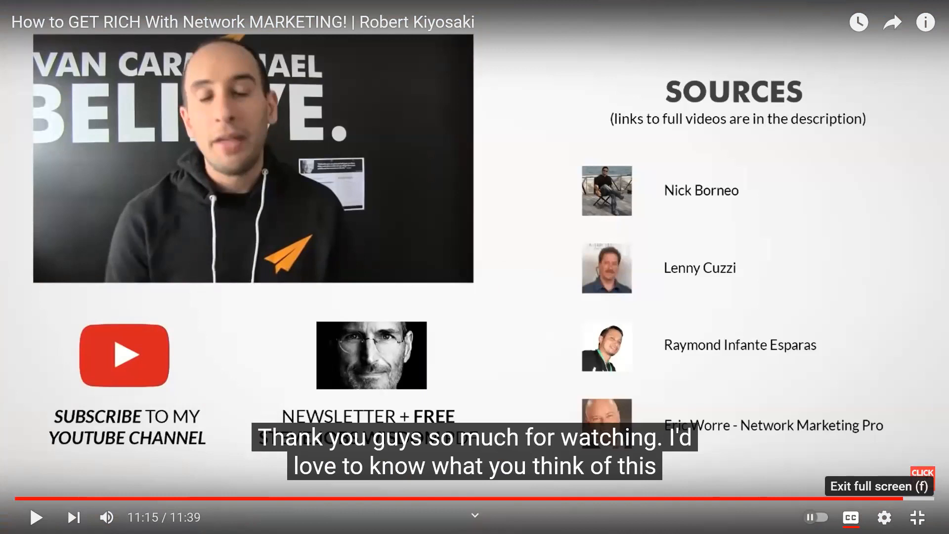
# Exit full screen and close the YouTube tab, revealing Zoom's Think and Grow Rich Webinar #9.
pyautogui.click(917, 516)
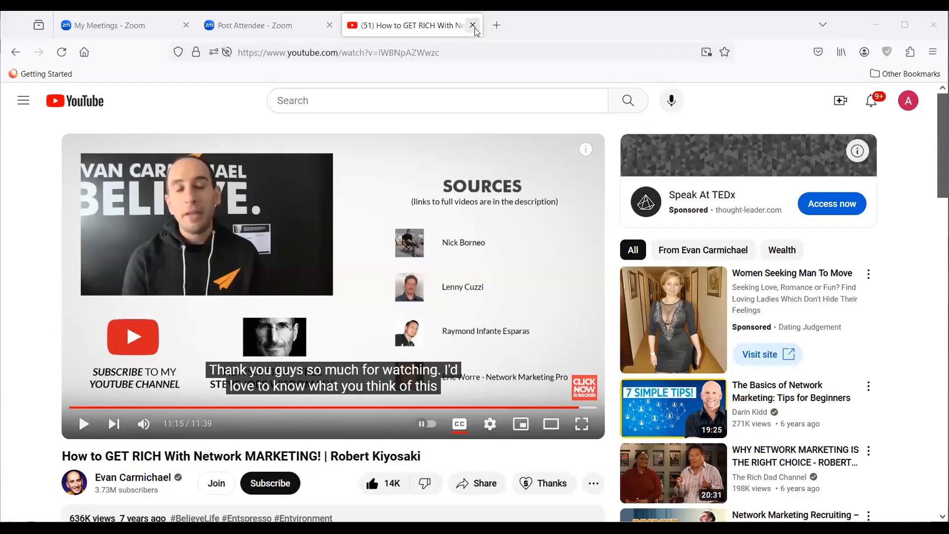
pyautogui.click(474, 25)
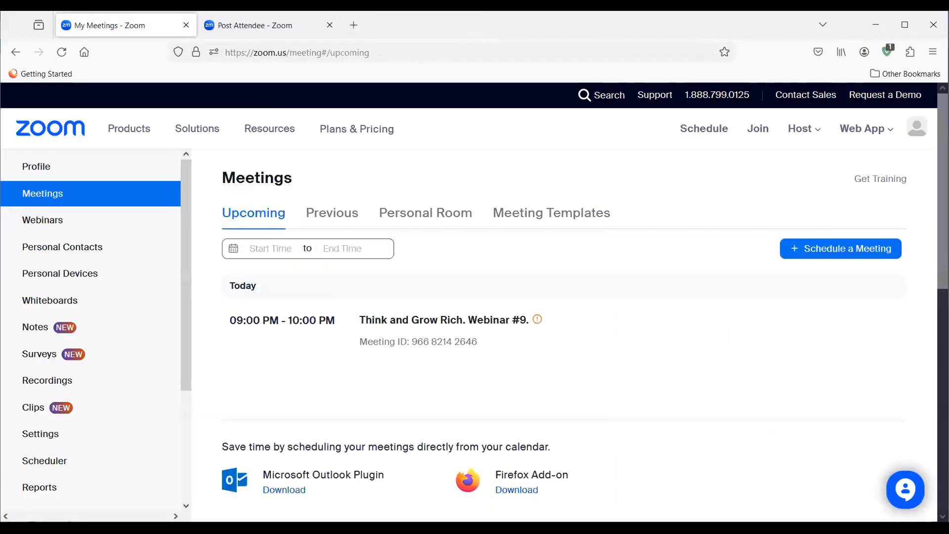
pyautogui.moveTo(40, 486)
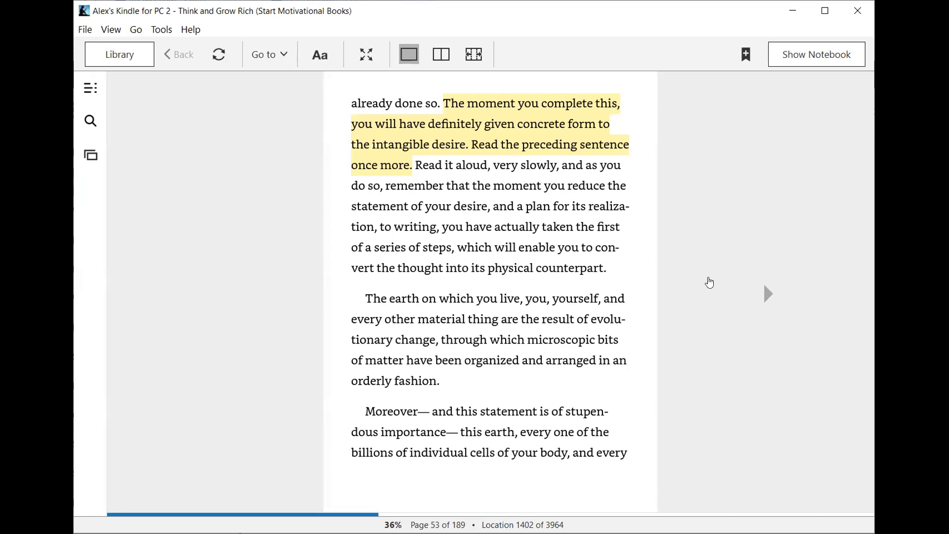
pyautogui.moveTo(815, 185)
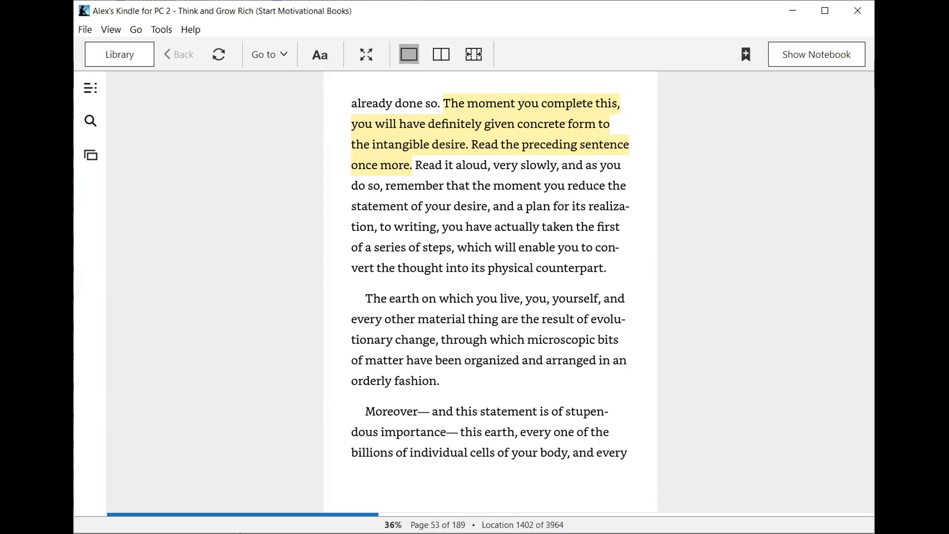
pyautogui.moveTo(696, 301)
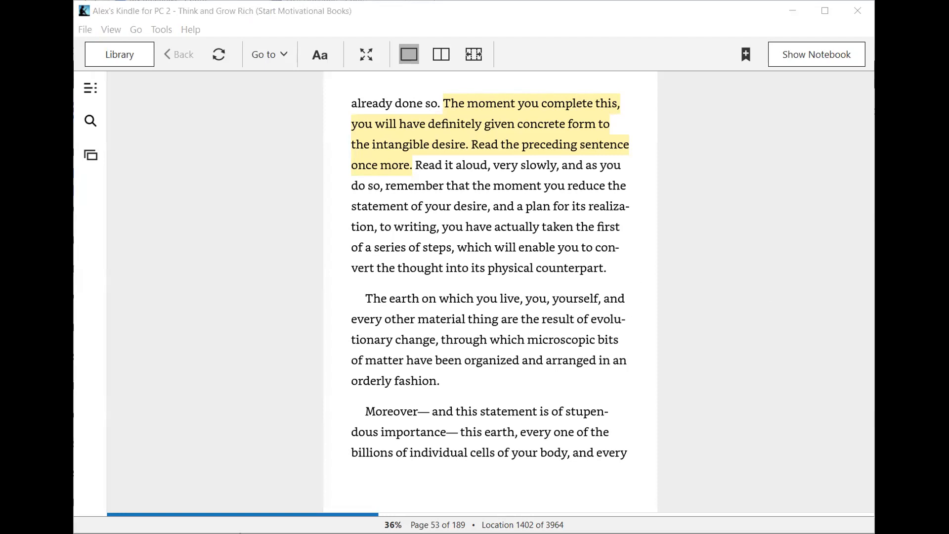
pyautogui.moveTo(479, 264)
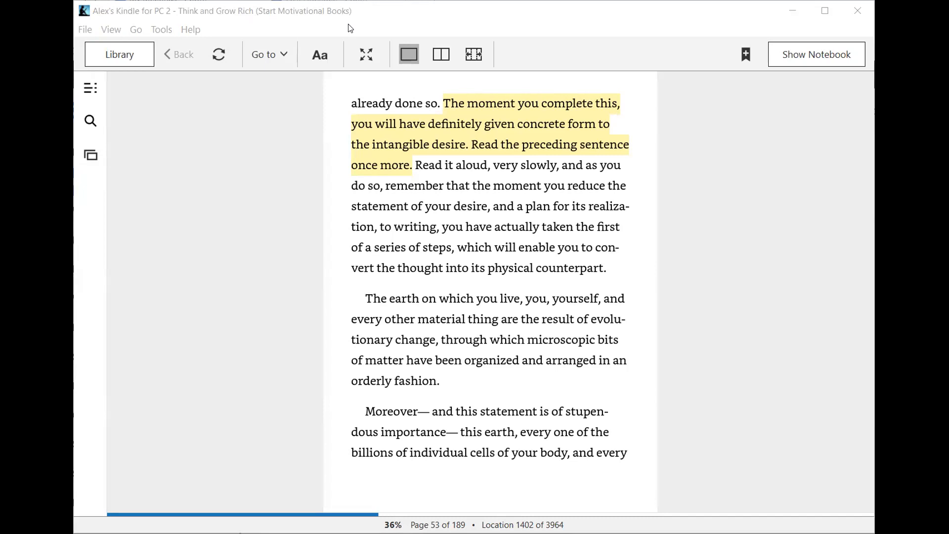
pyautogui.moveTo(701, 167)
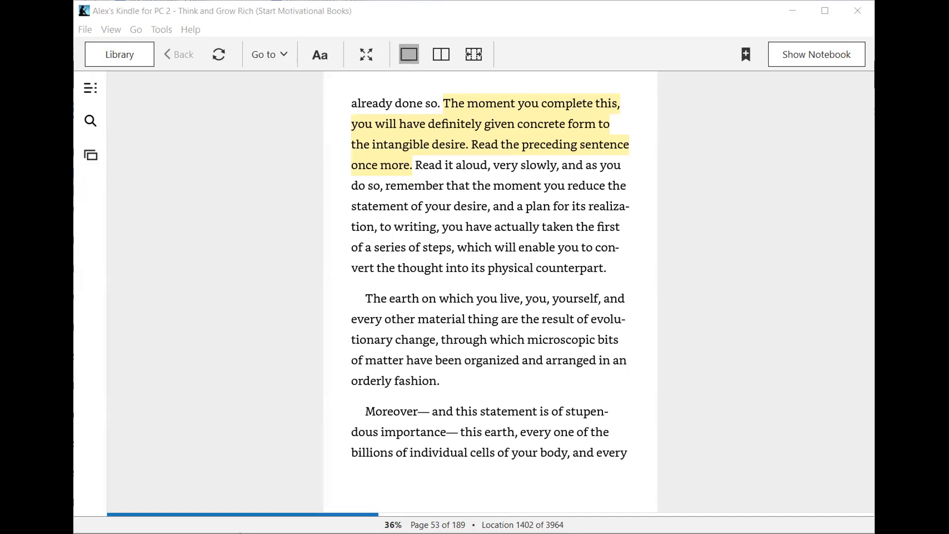
pyautogui.moveTo(572, 242)
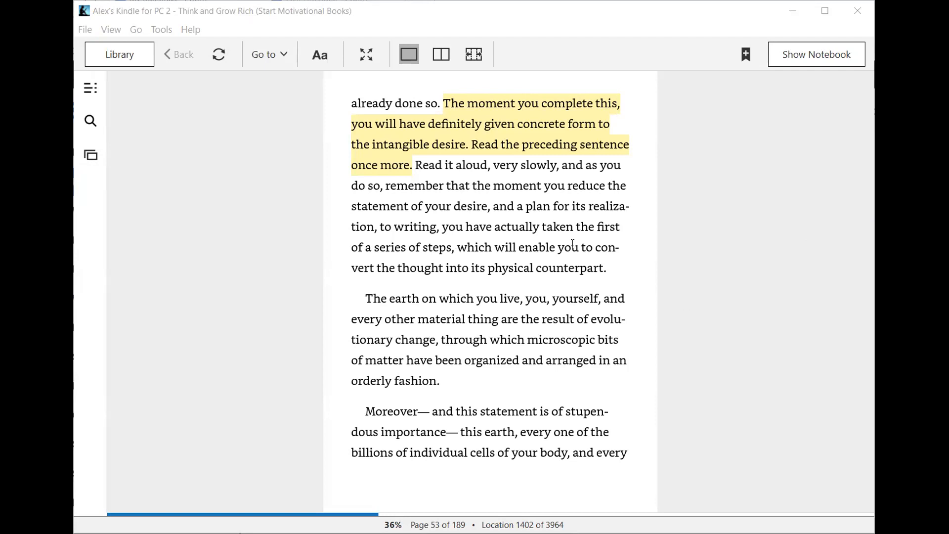
pyautogui.moveTo(587, 136)
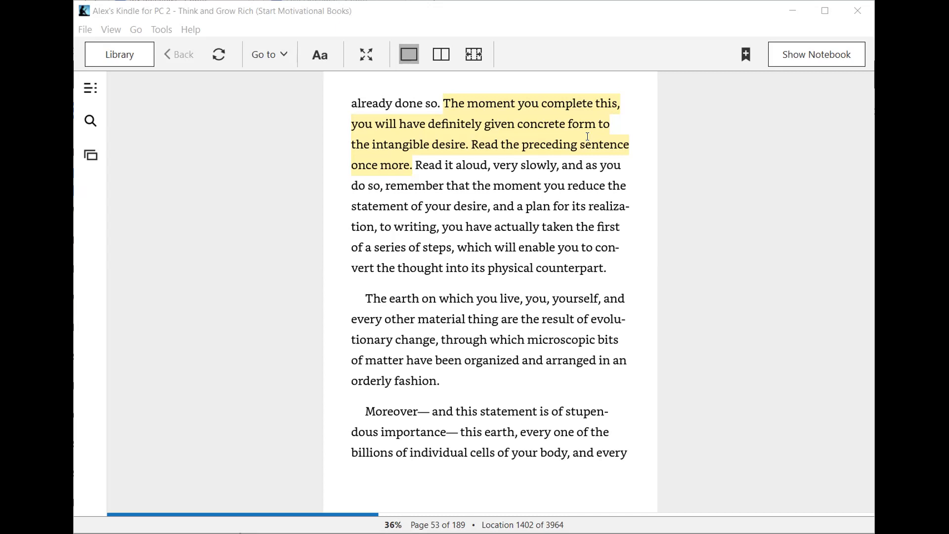
pyautogui.moveTo(662, 317)
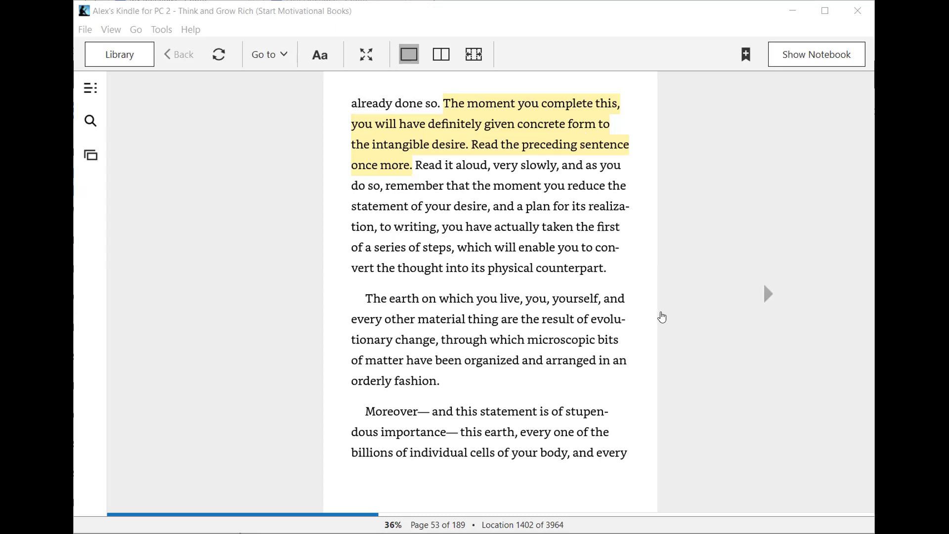
pyautogui.moveTo(658, 312)
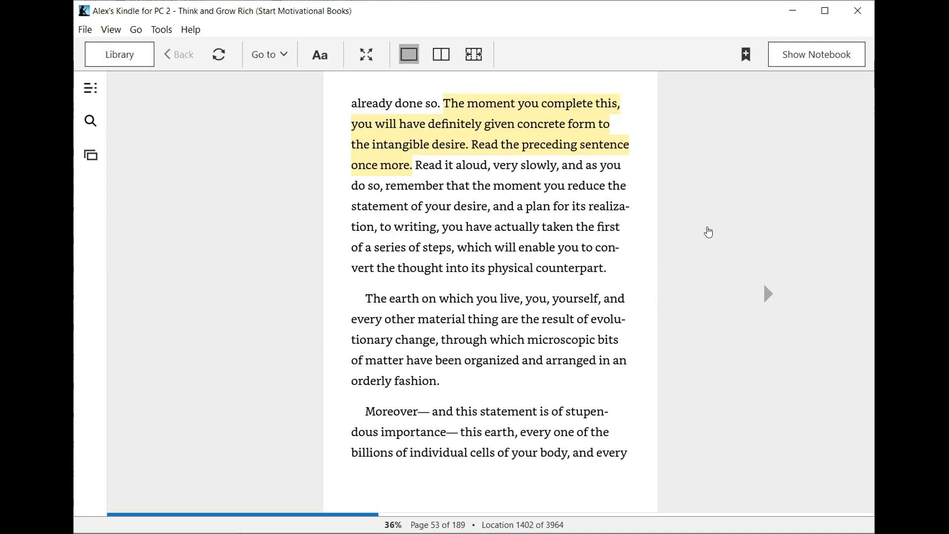
pyautogui.moveTo(704, 213)
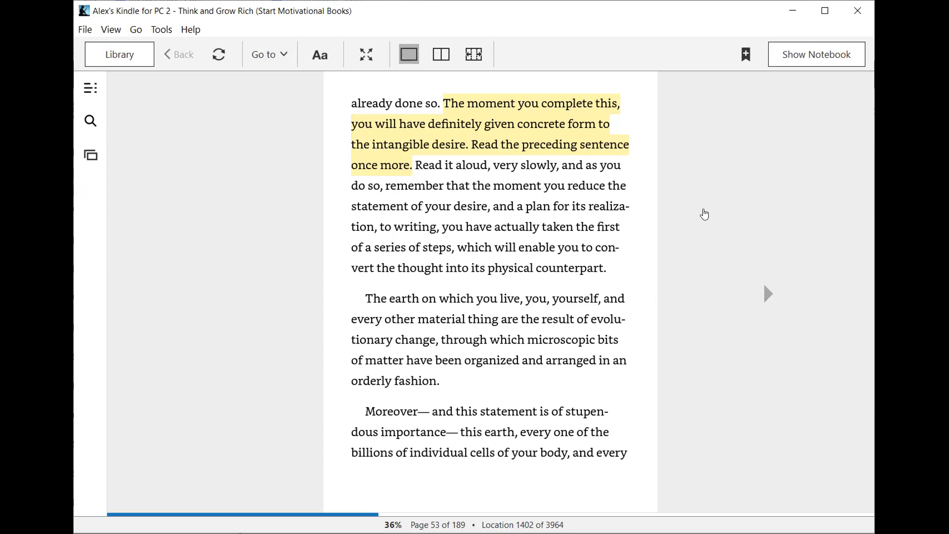
pyautogui.moveTo(721, 214)
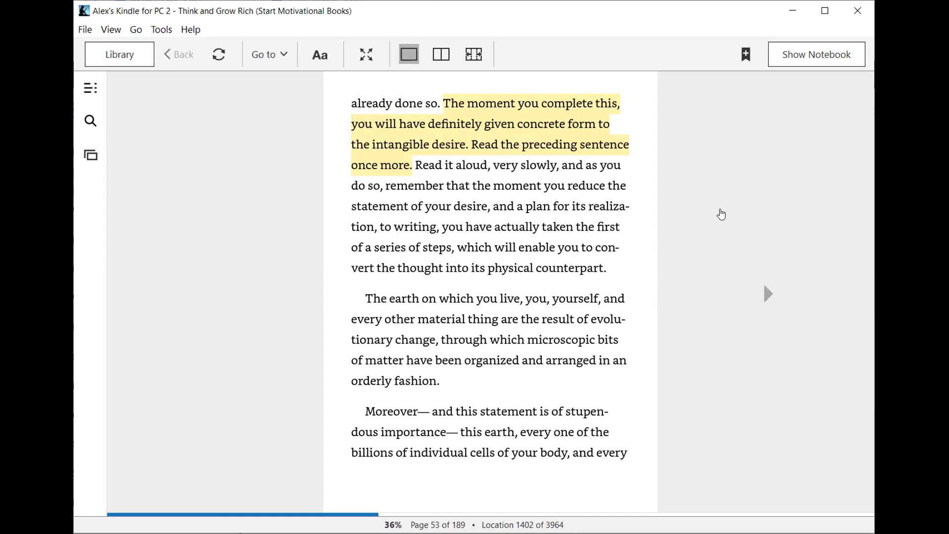
pyautogui.moveTo(733, 260)
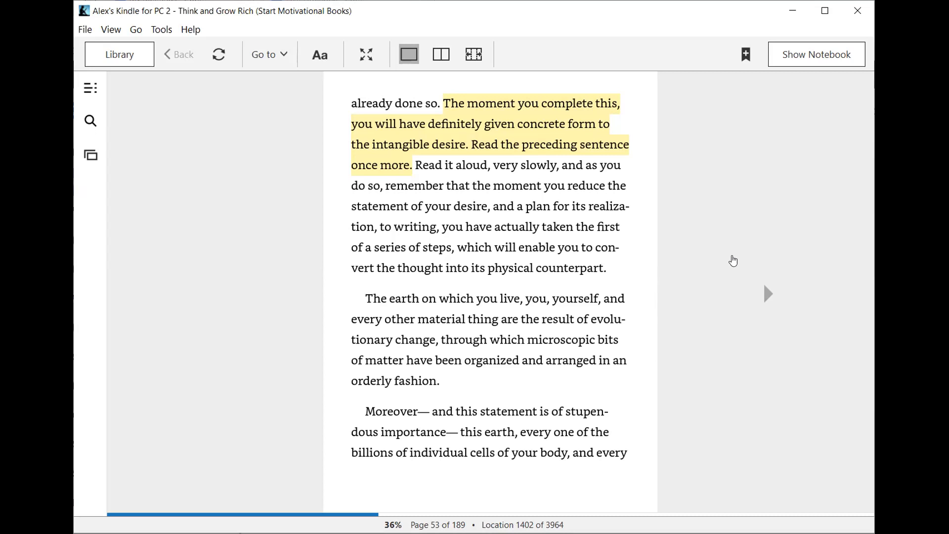
pyautogui.moveTo(775, 296)
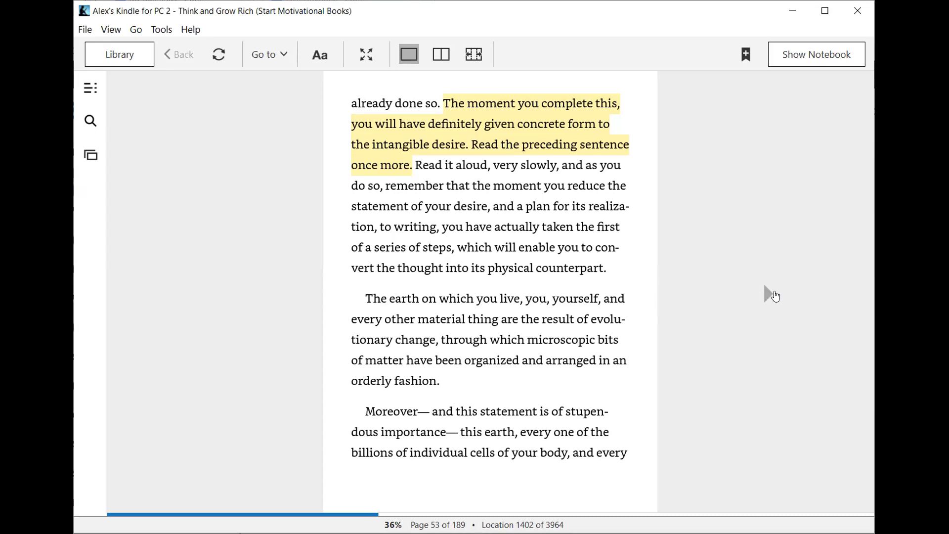
# Advance to location 1408 on page 53, where desire is described as thought impulse.
pyautogui.click(769, 293)
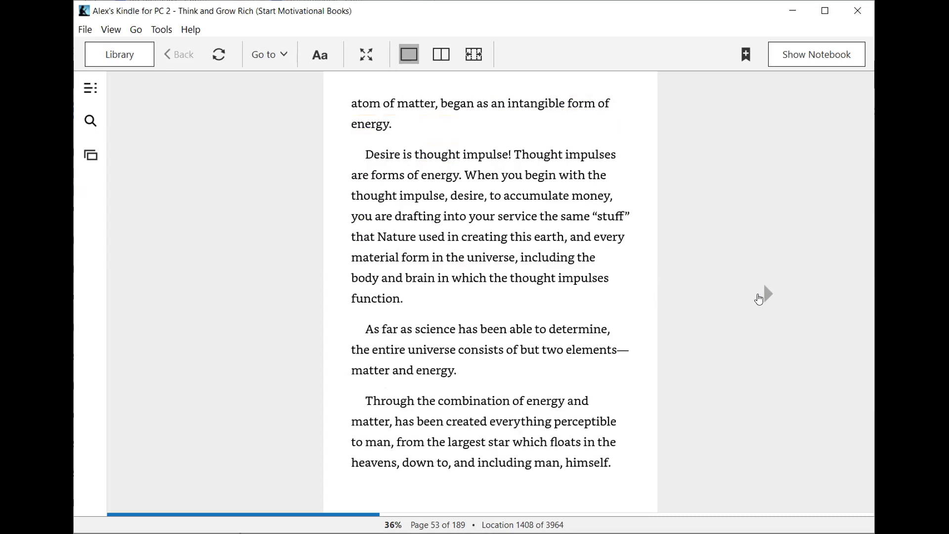
pyautogui.moveTo(756, 244)
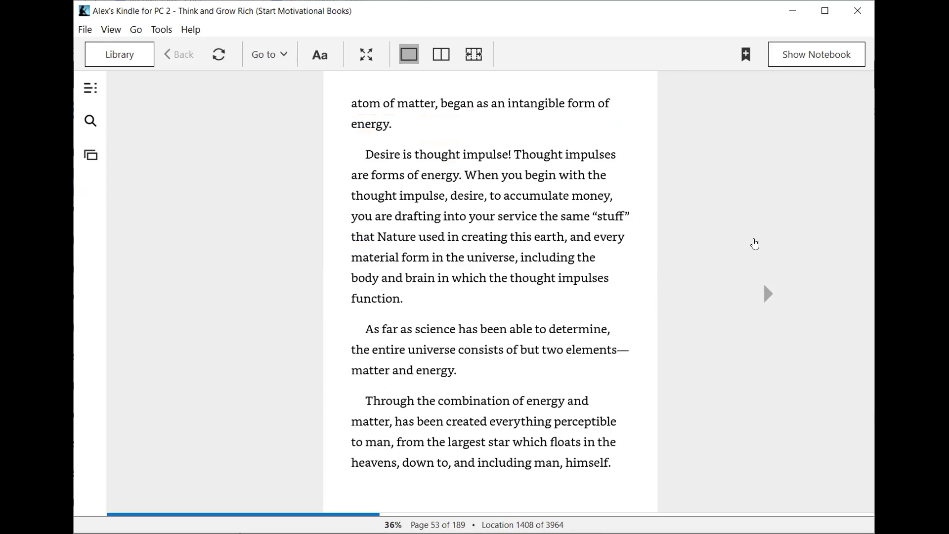
pyautogui.moveTo(755, 237)
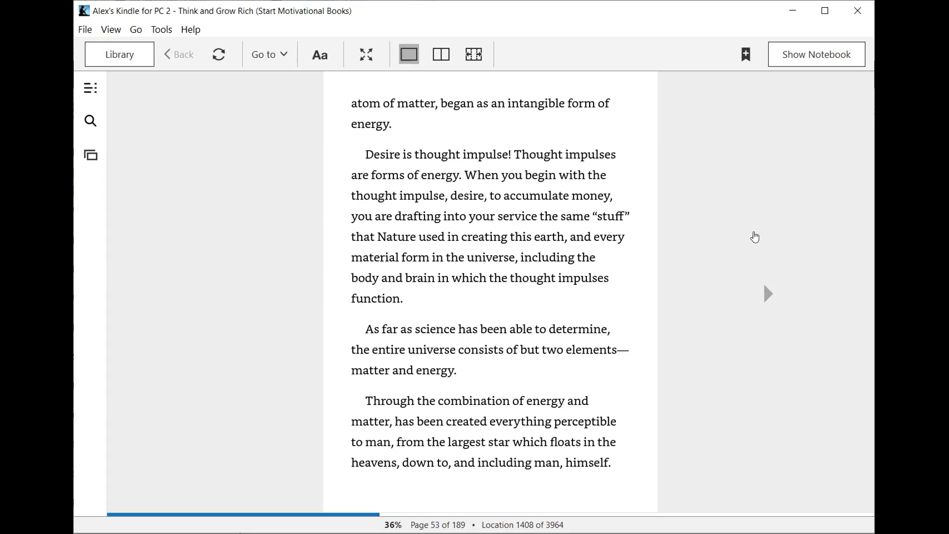
pyautogui.moveTo(749, 279)
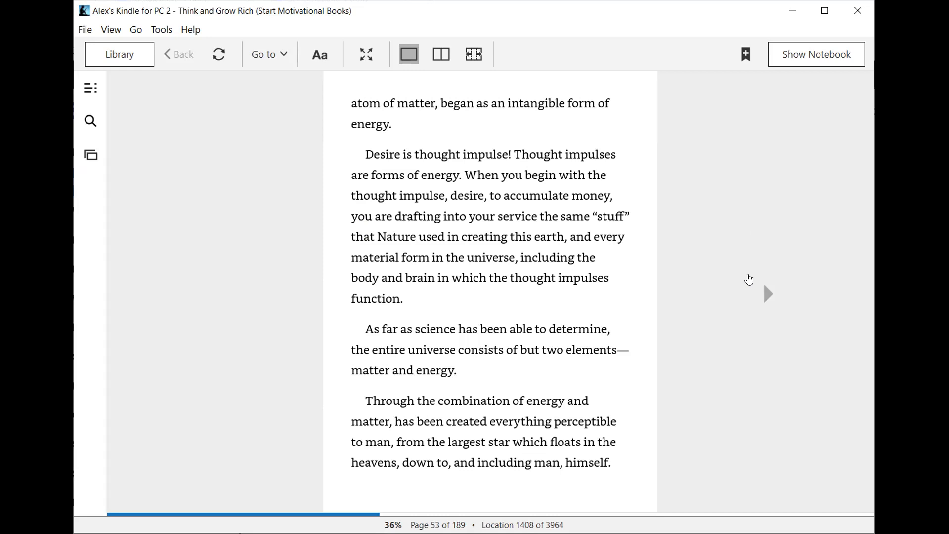
pyautogui.moveTo(754, 332)
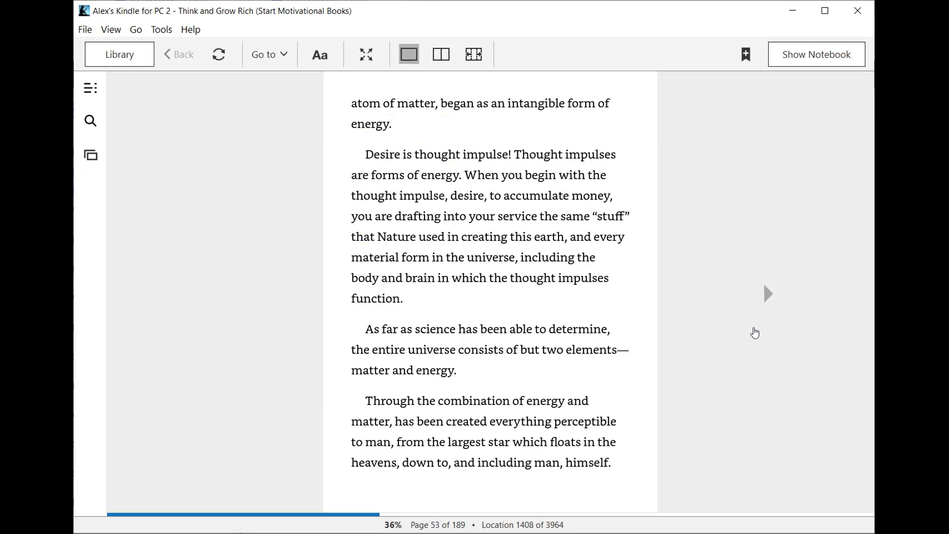
# Advance to location 1420, the page urging readers not to become discouraged.
pyautogui.click(768, 294)
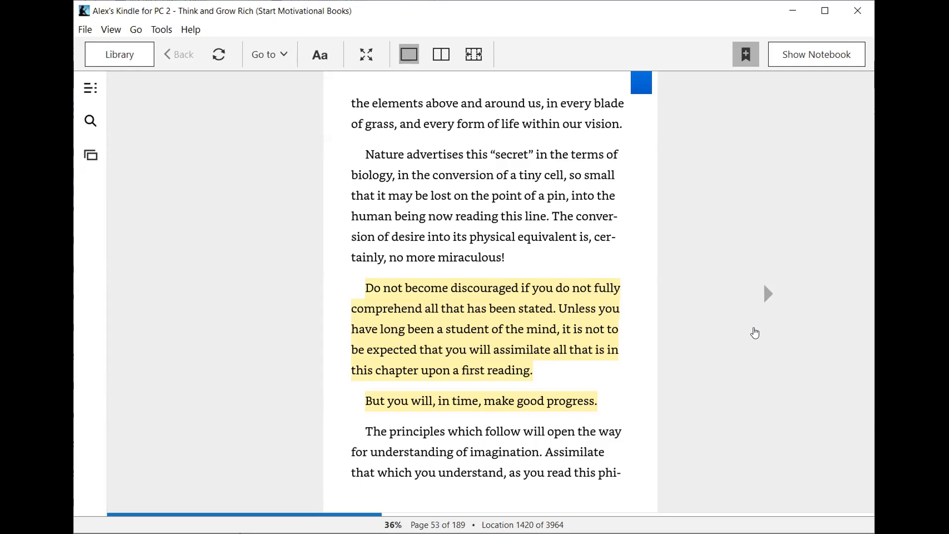
# Advance to page 54, location 1426 (37%), about ideas as products of imagination.
pyautogui.click(768, 293)
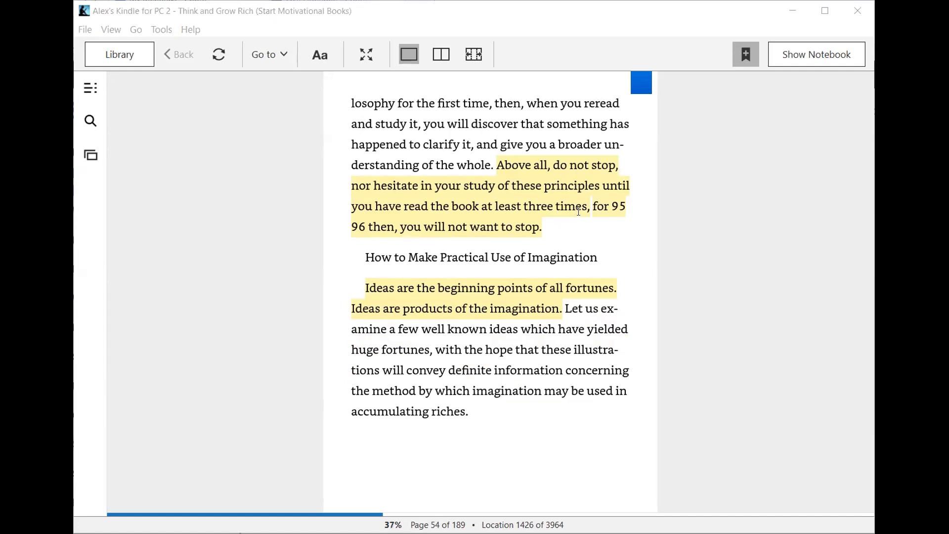
pyautogui.moveTo(620, 246)
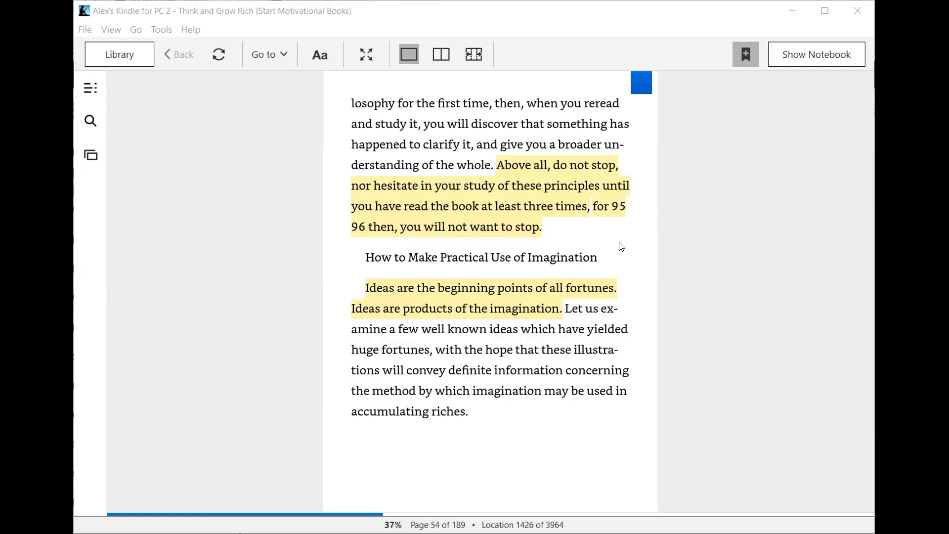
pyautogui.moveTo(687, 235)
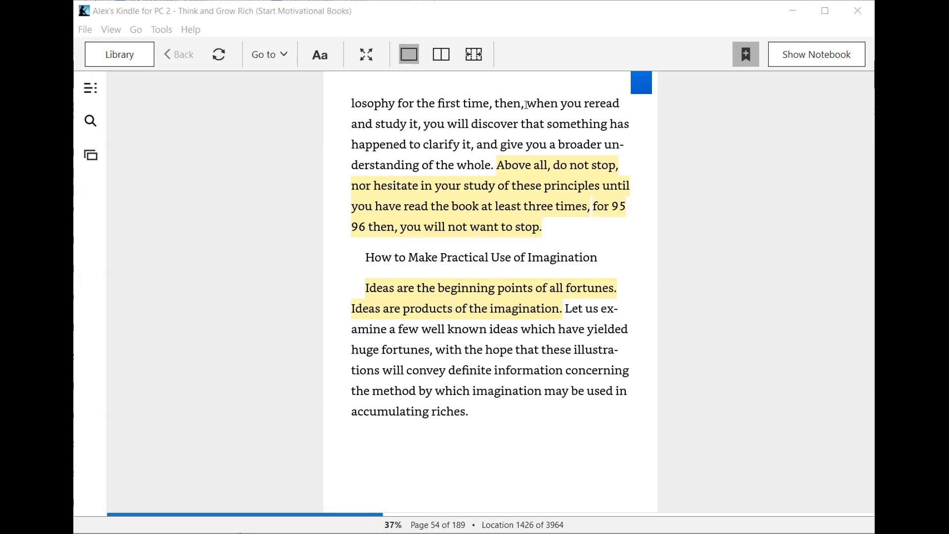
# Highlight in pink the sentence about rereading and discovering something has happened.
pyautogui.moveTo(526, 103); pyautogui.dragTo(544, 124)
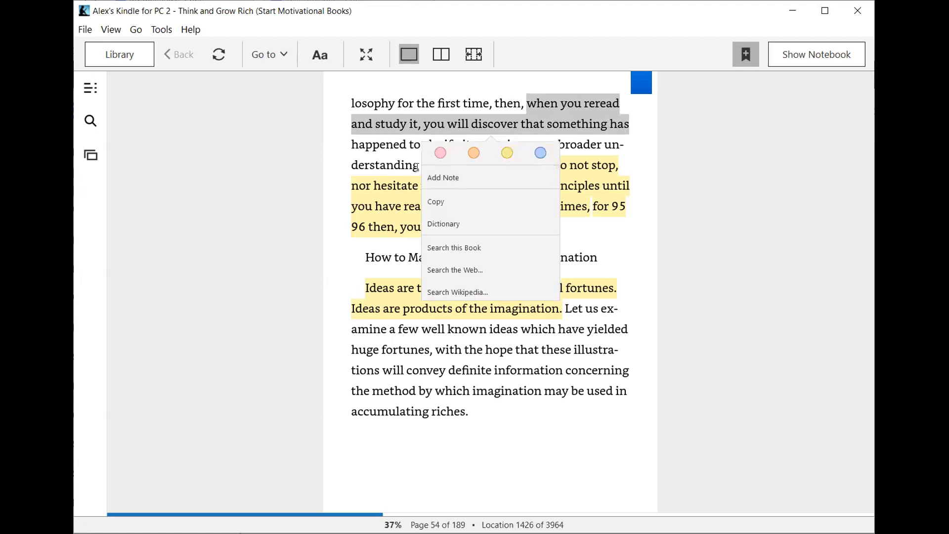
pyautogui.click(440, 153)
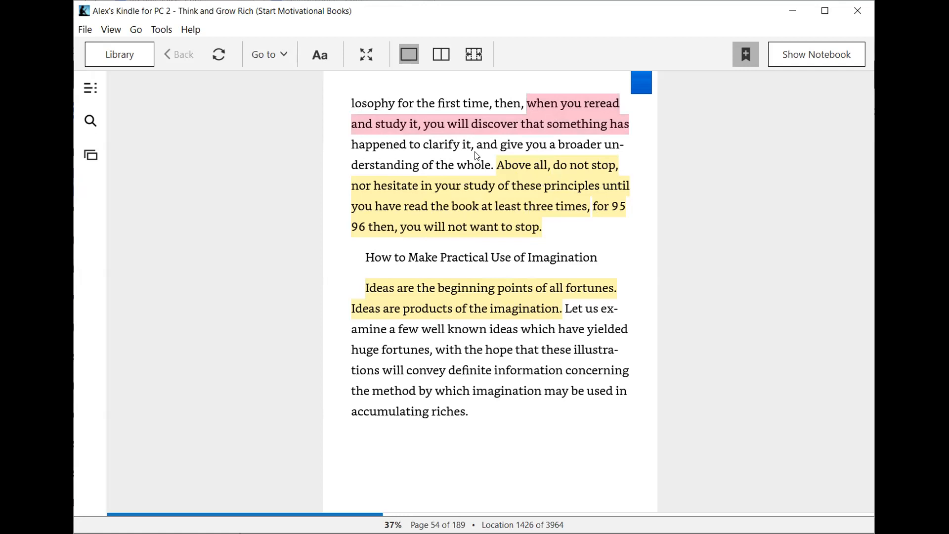
pyautogui.moveTo(610, 146)
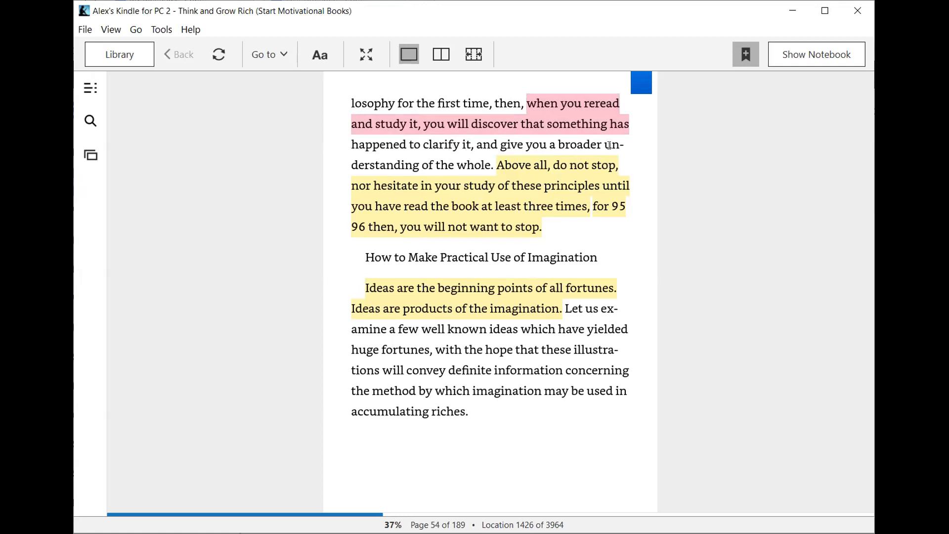
pyautogui.moveTo(416, 170)
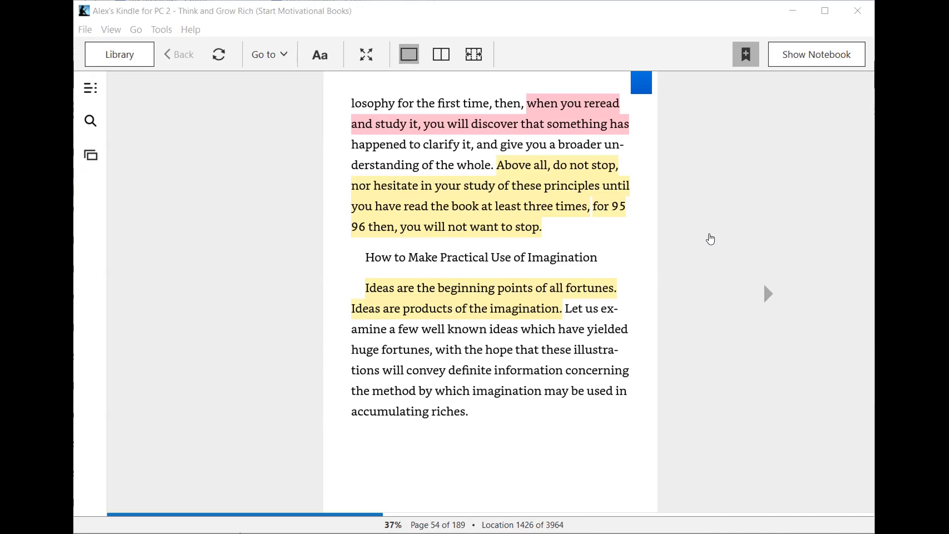
pyautogui.moveTo(762, 326)
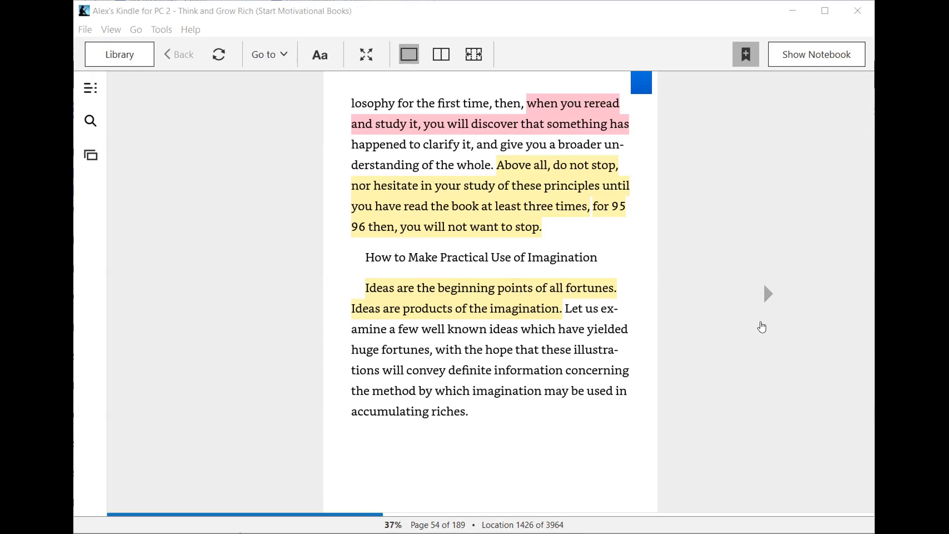
pyautogui.moveTo(771, 298)
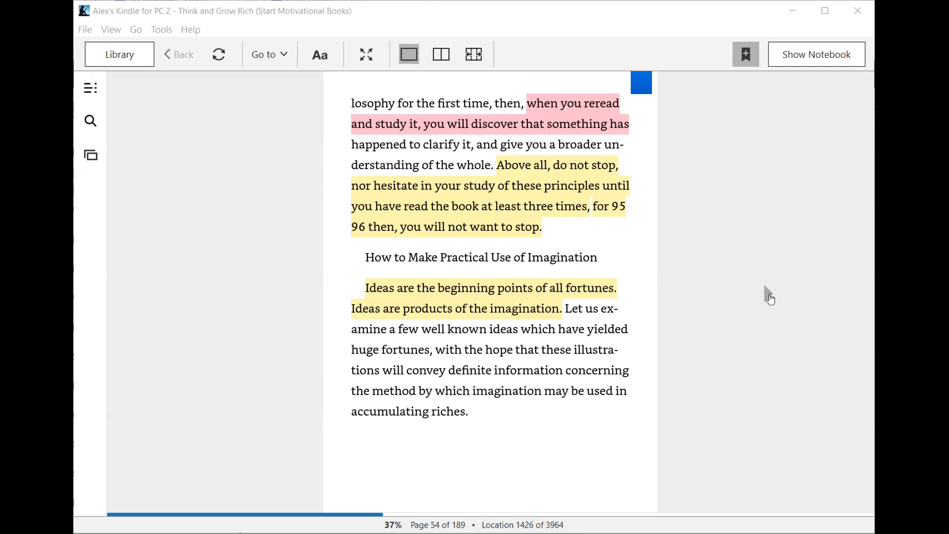
pyautogui.moveTo(767, 299)
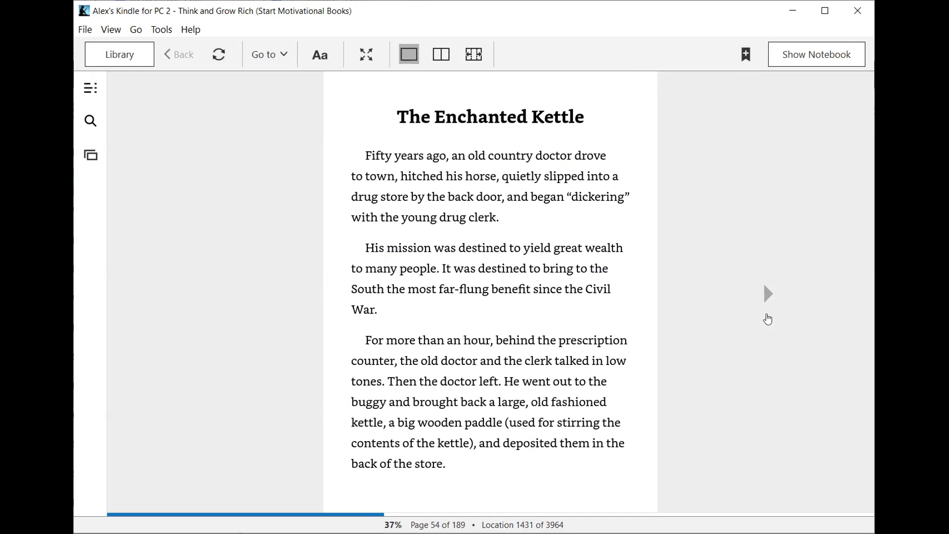
pyautogui.moveTo(768, 297)
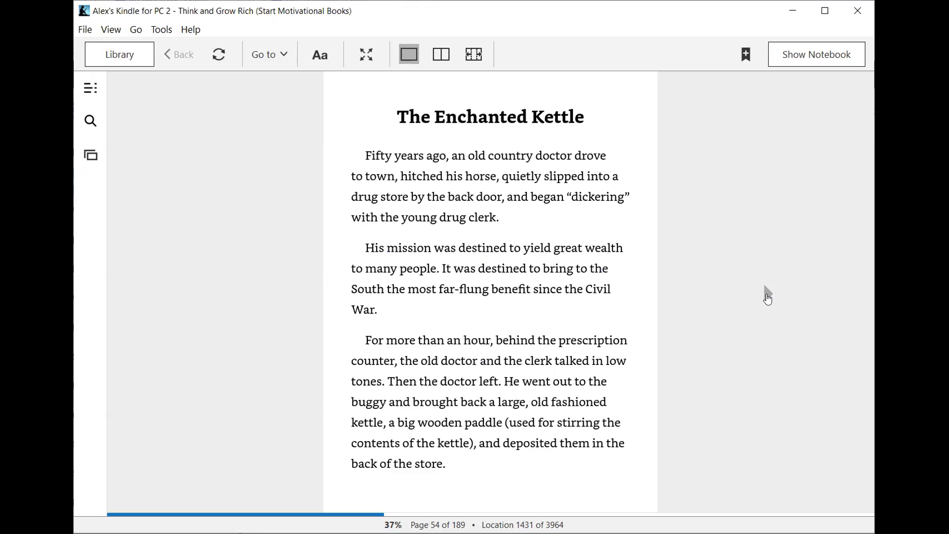
pyautogui.moveTo(768, 302)
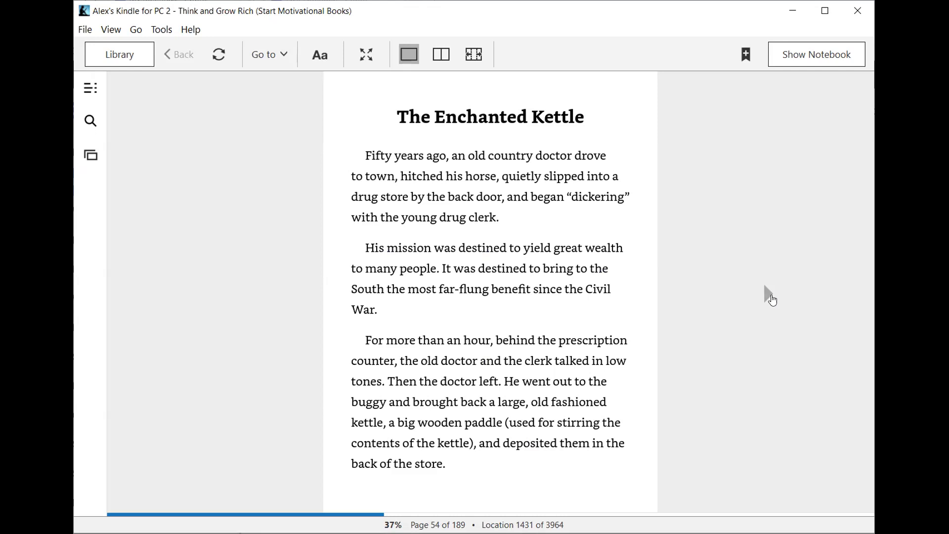
pyautogui.moveTo(767, 301)
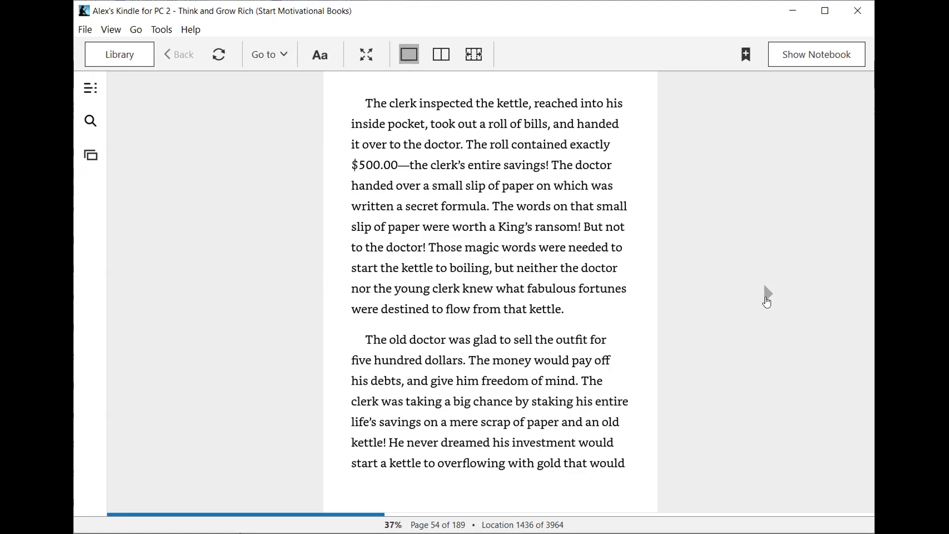
pyautogui.moveTo(765, 302)
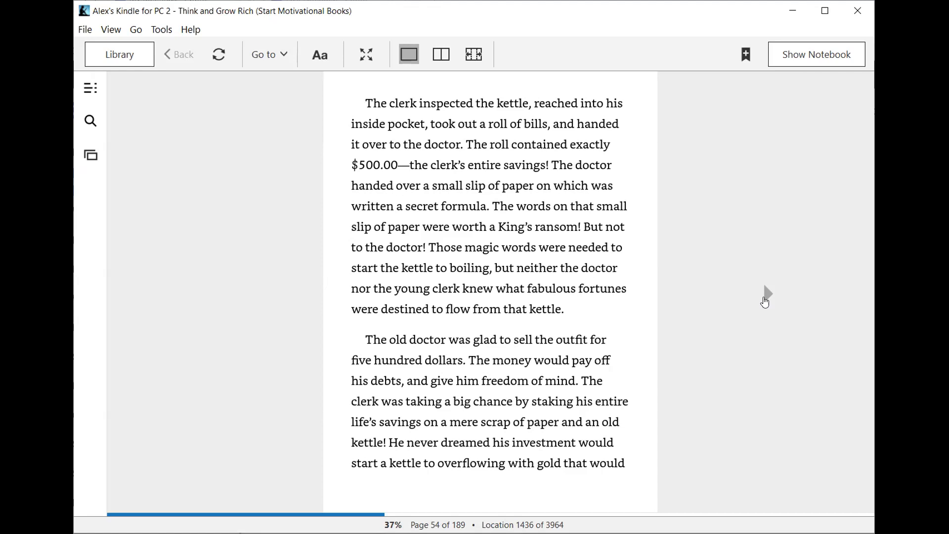
pyautogui.moveTo(776, 312)
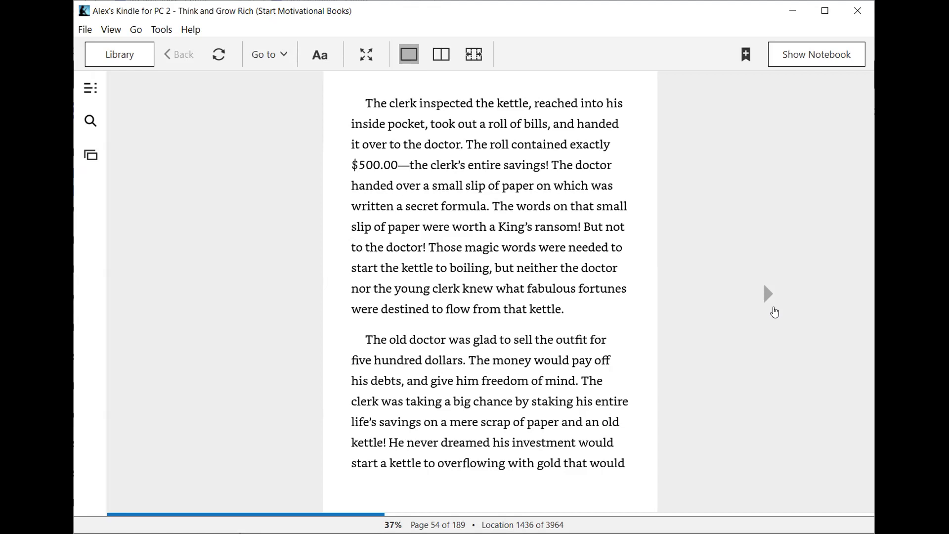
pyautogui.moveTo(780, 309)
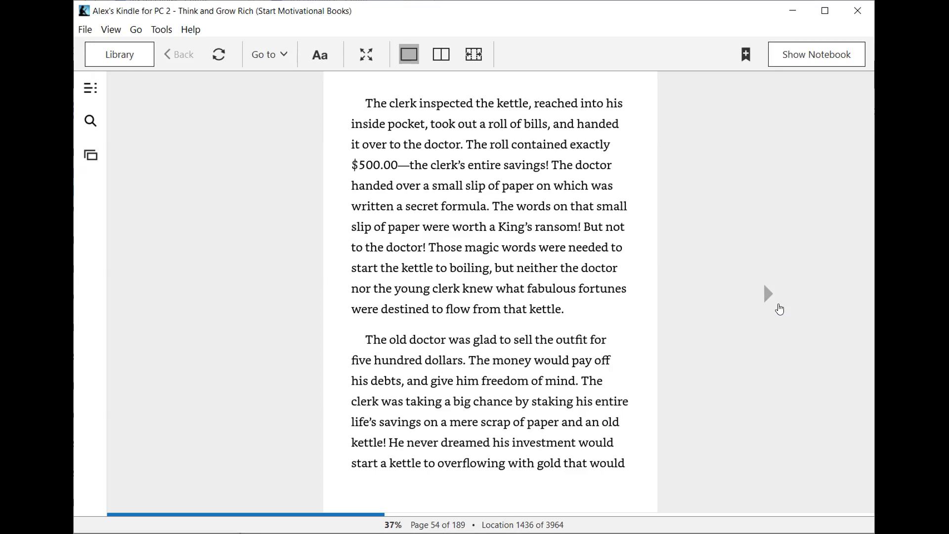
pyautogui.moveTo(813, 296)
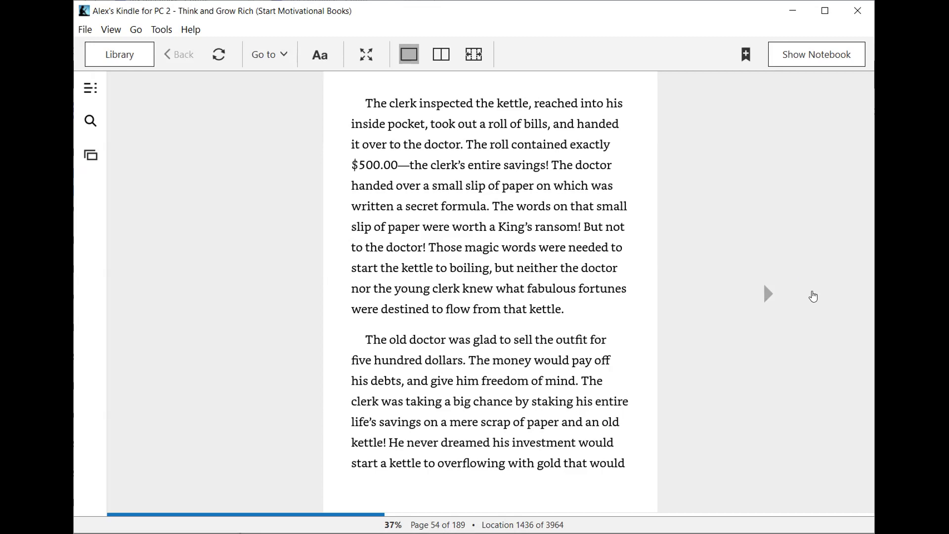
pyautogui.moveTo(814, 301)
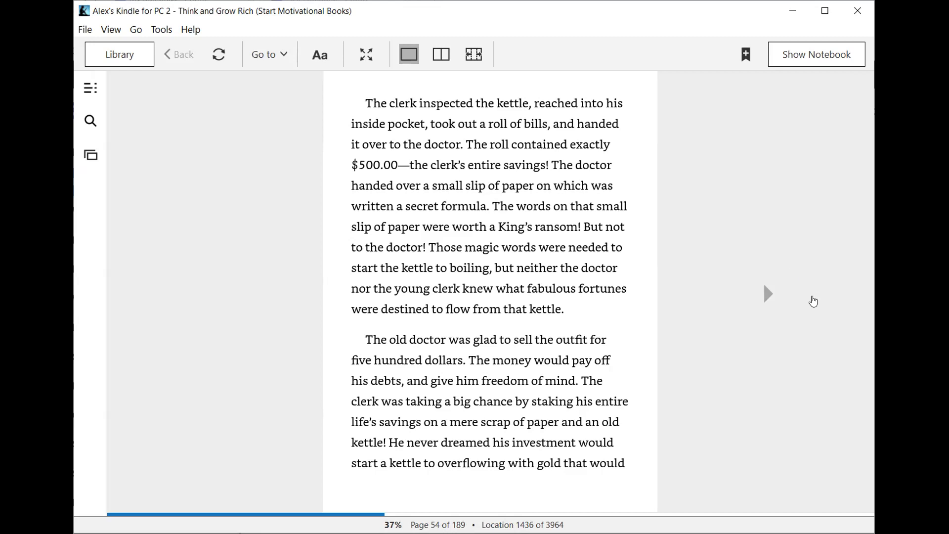
pyautogui.moveTo(773, 300)
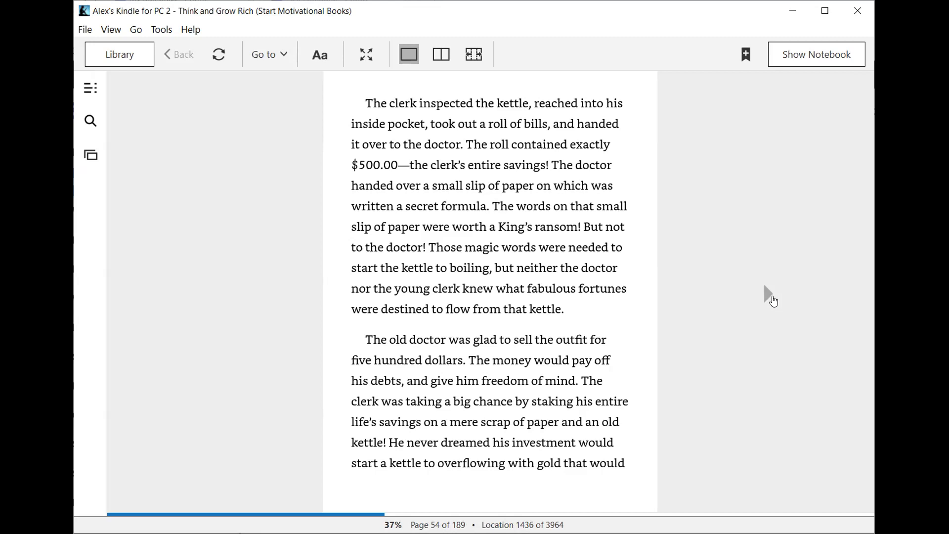
pyautogui.moveTo(771, 305)
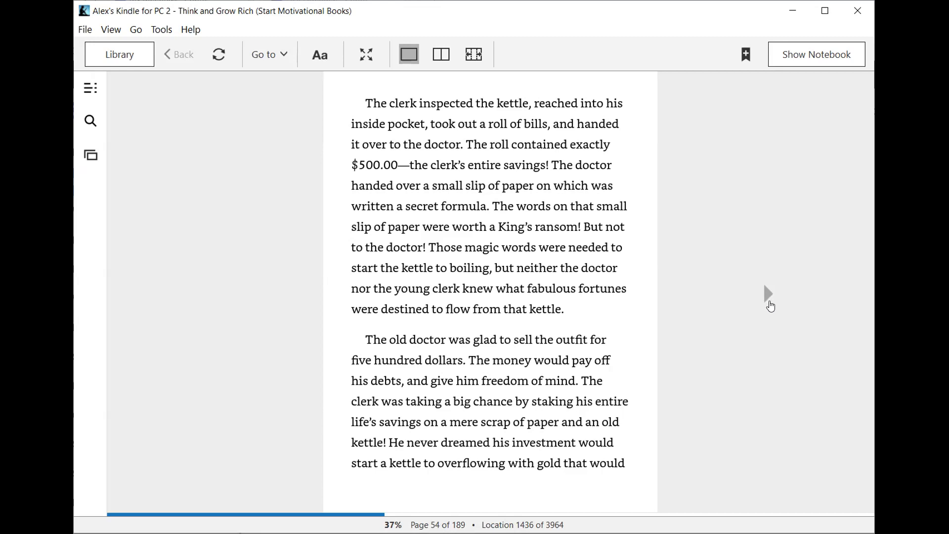
pyautogui.moveTo(775, 304)
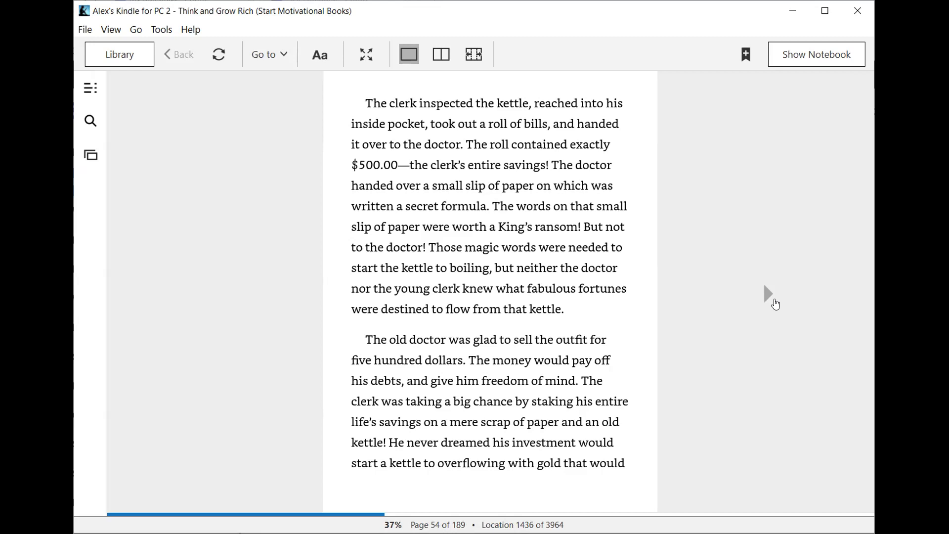
pyautogui.moveTo(771, 306)
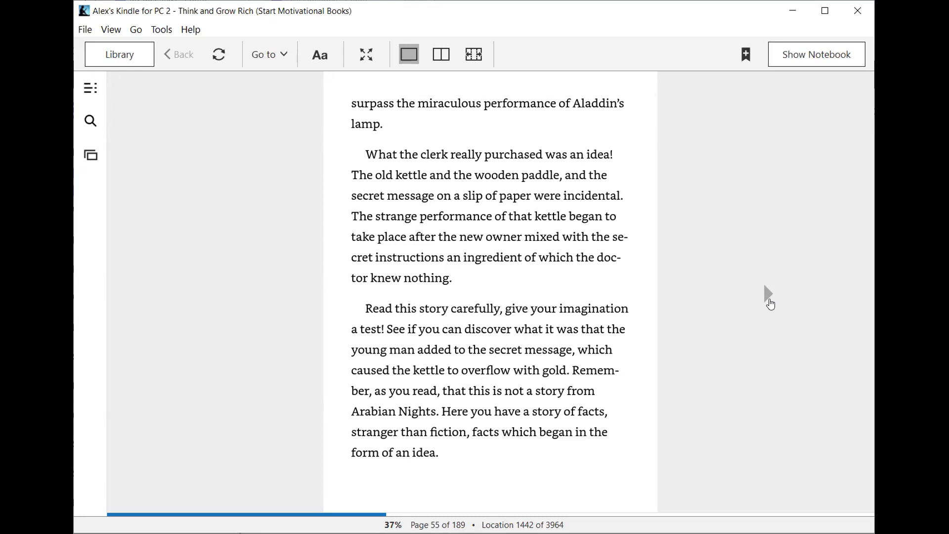
pyautogui.moveTo(766, 295)
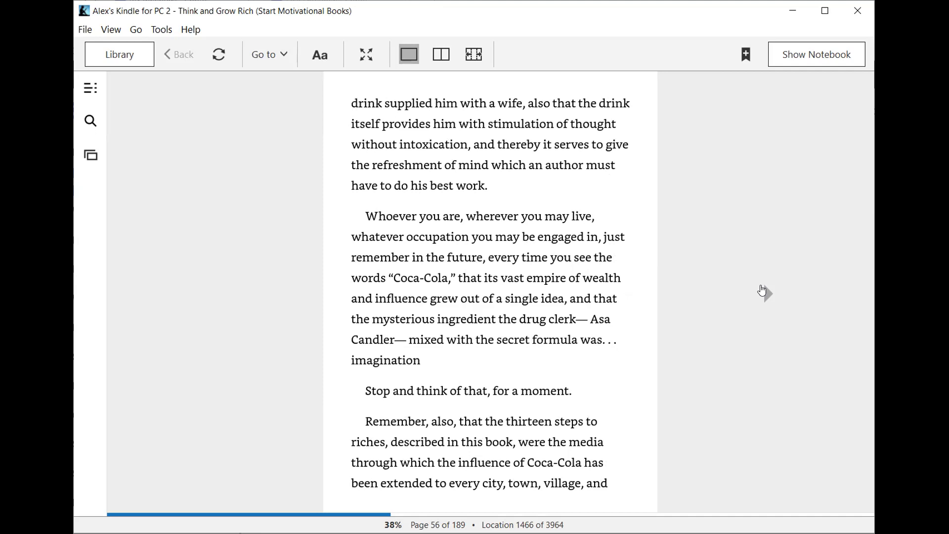
pyautogui.moveTo(763, 291)
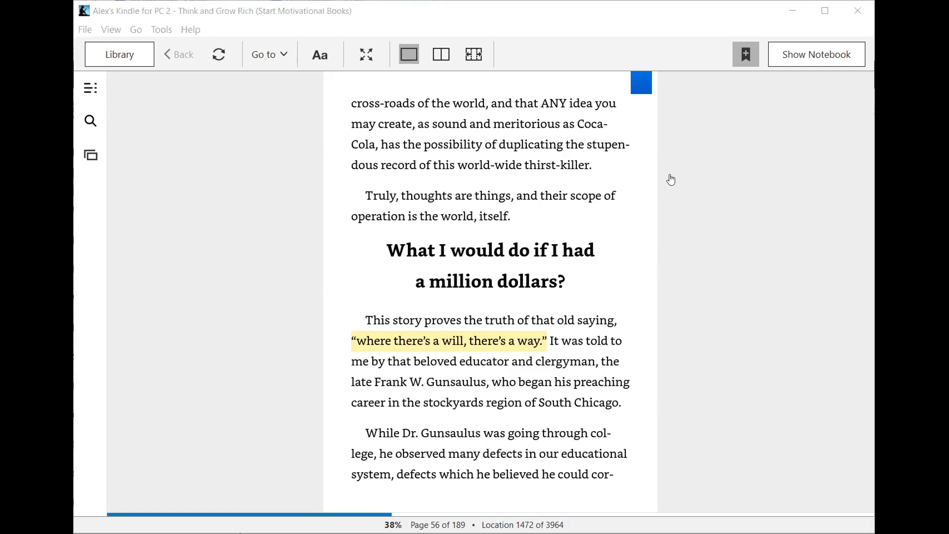
pyautogui.moveTo(792, 189)
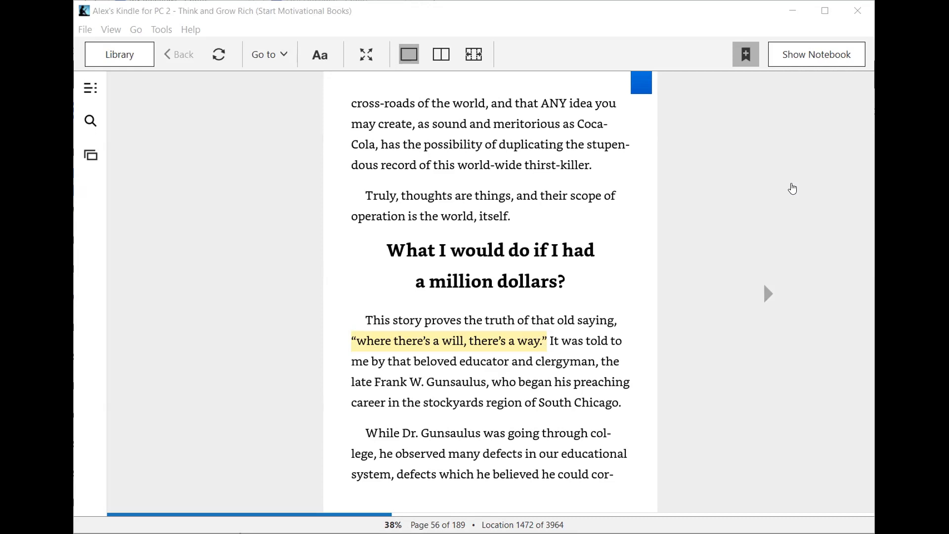
pyautogui.moveTo(723, 486)
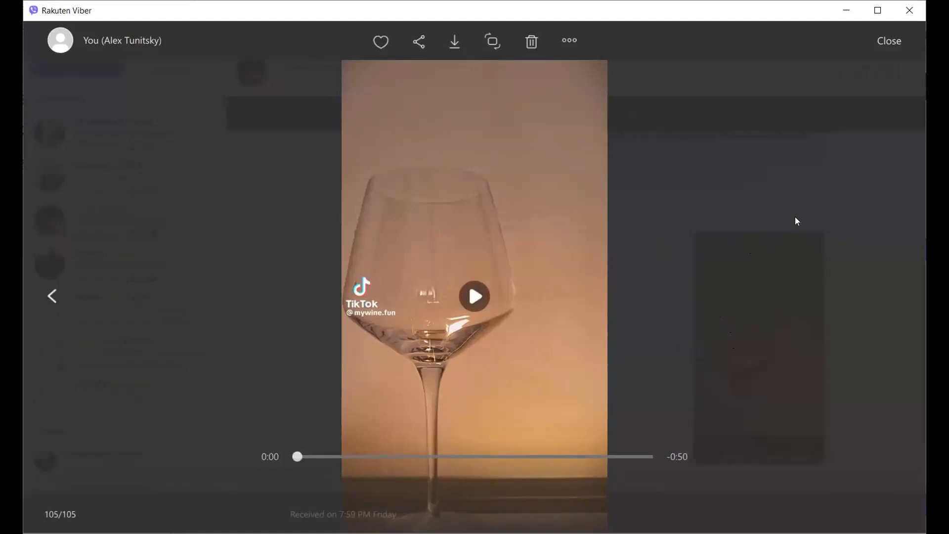
# Play the wine-pouring TikTok video and pause it at 0:46 on the TikTok logo screen.
pyautogui.click(474, 296)
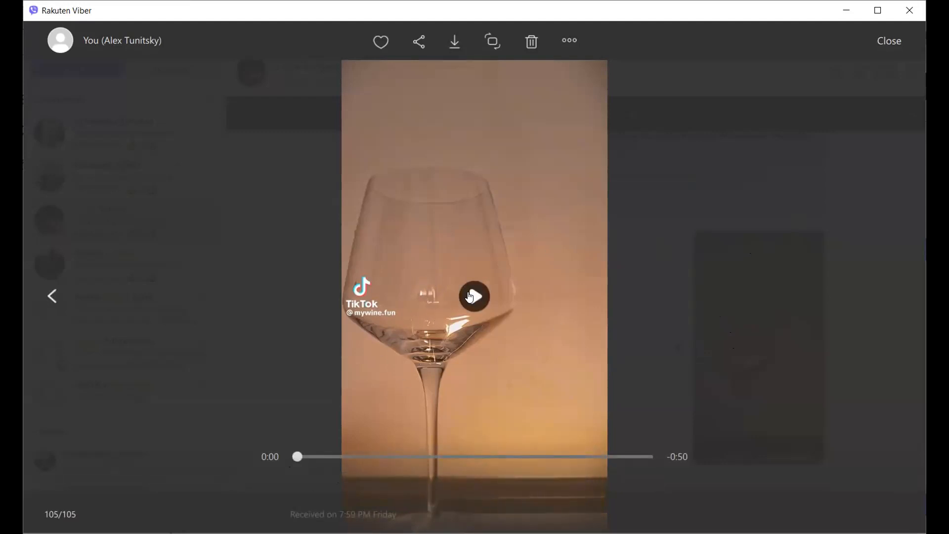
pyautogui.click(474, 296)
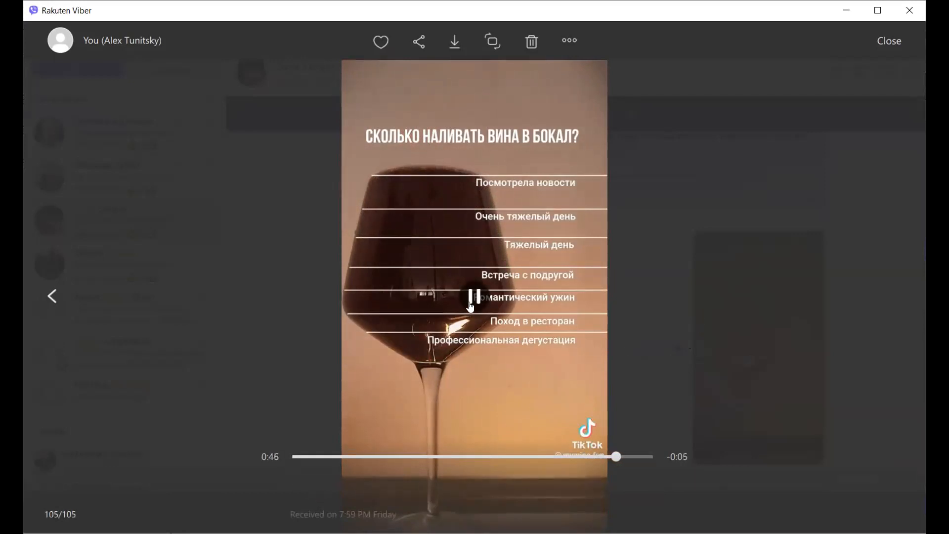
pyautogui.click(474, 296)
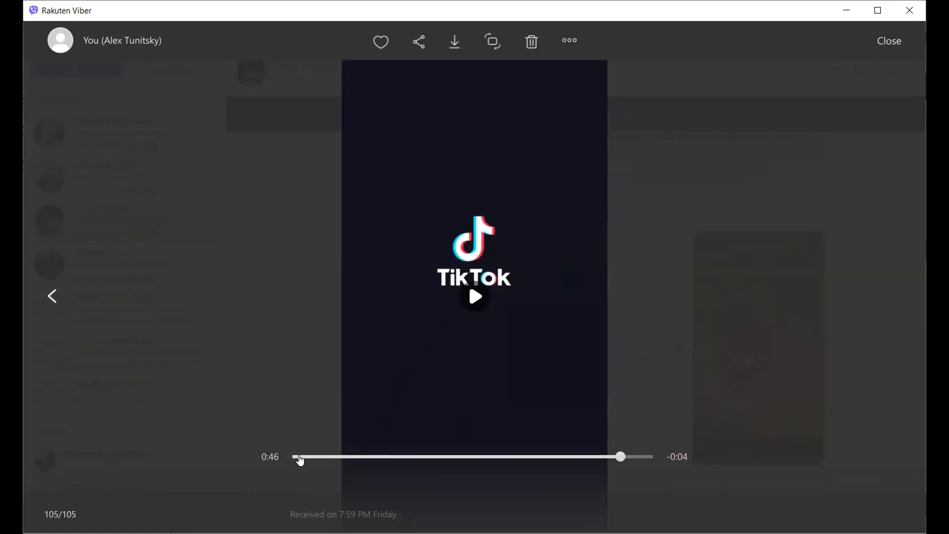
# Restart the wine-pouring TikTok from 0:00, then pause it at 0:40 on the full pour-level chart.
pyautogui.click(475, 297)
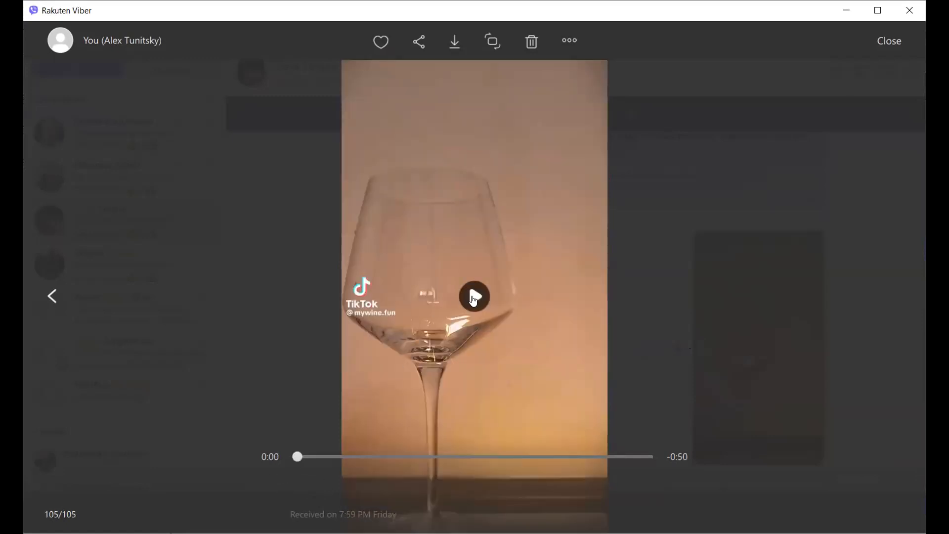
pyautogui.click(474, 297)
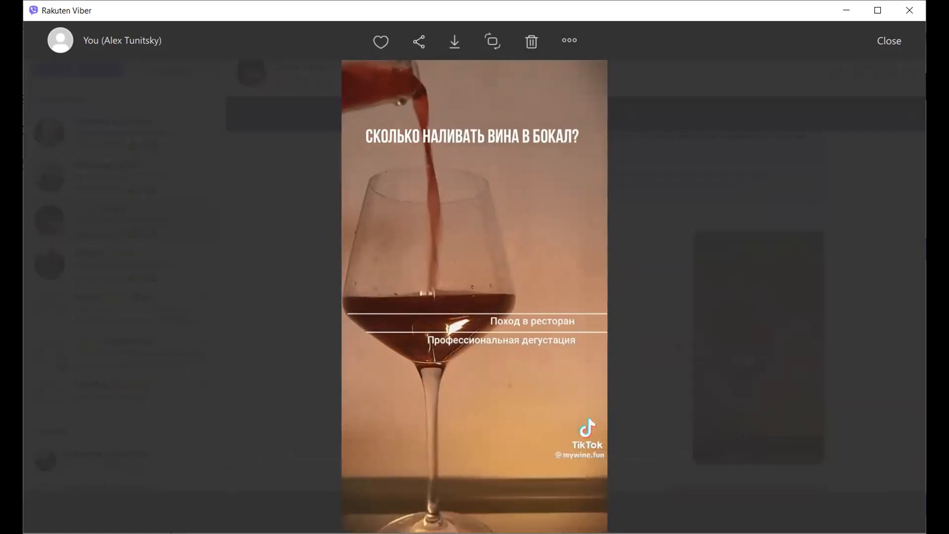
pyautogui.click(474, 297)
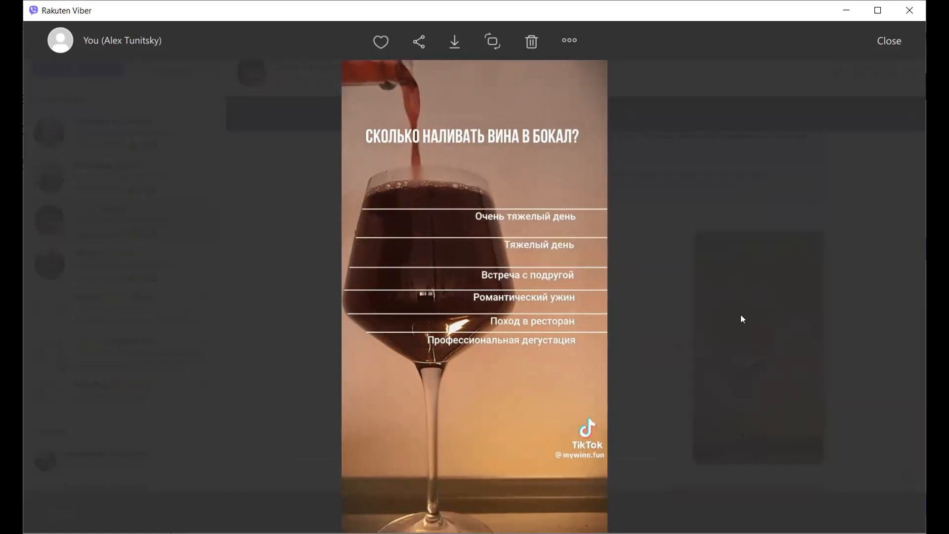
pyautogui.click(472, 296)
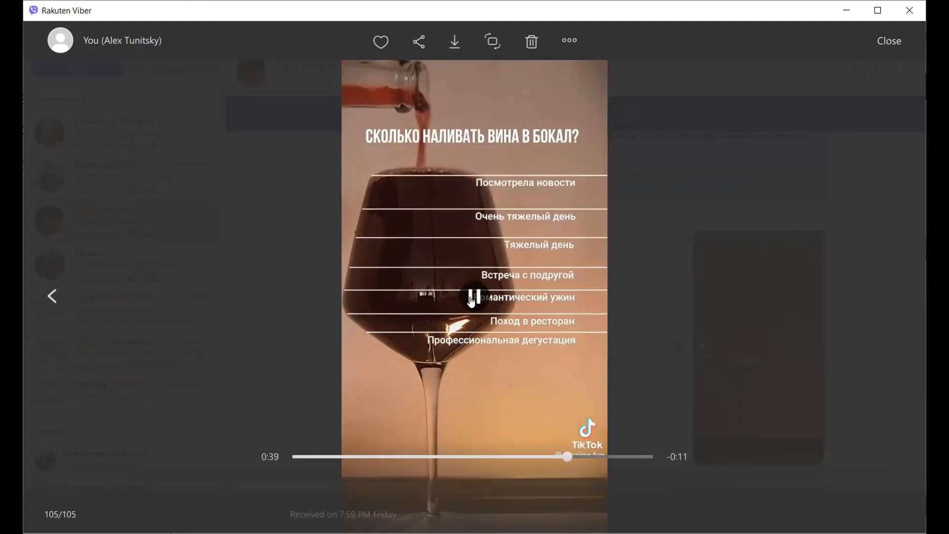
pyautogui.click(474, 297)
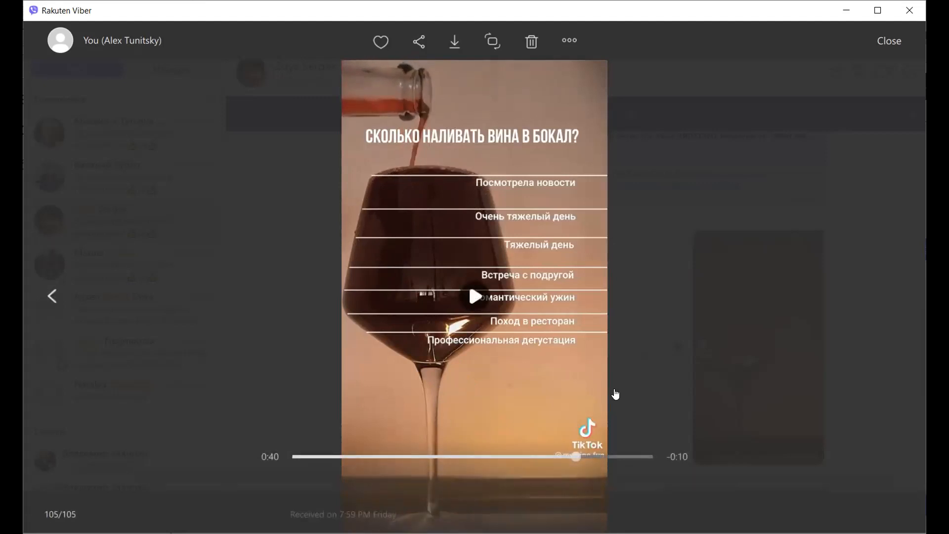
pyautogui.click(474, 296)
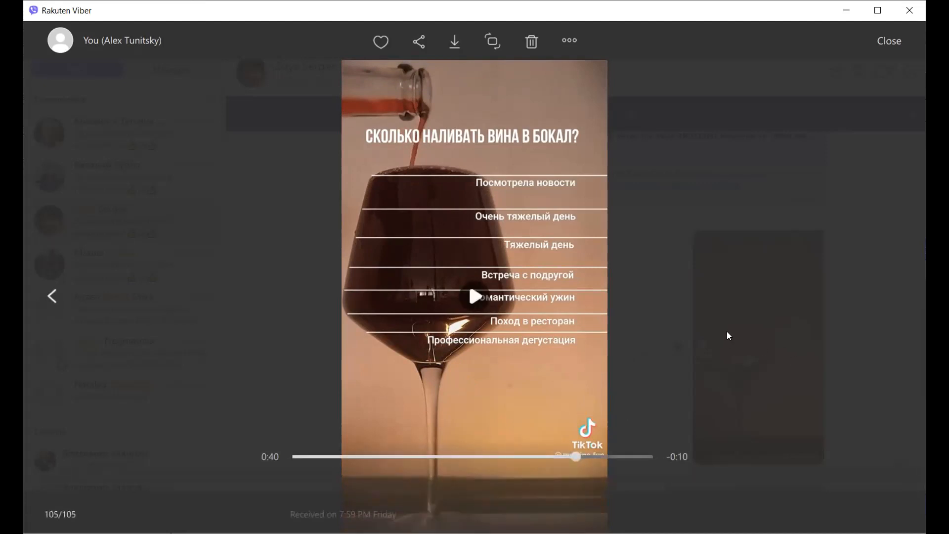
pyautogui.moveTo(720, 240)
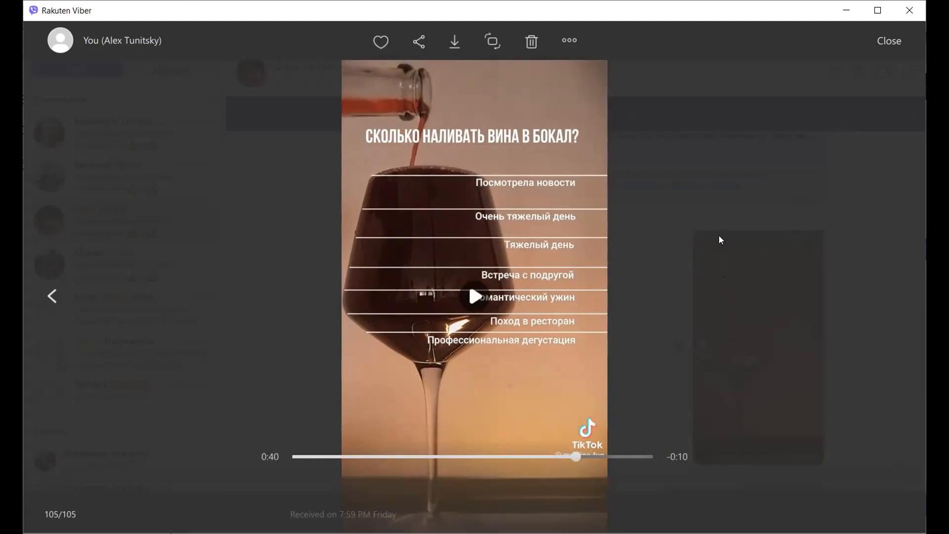
pyautogui.moveTo(711, 216)
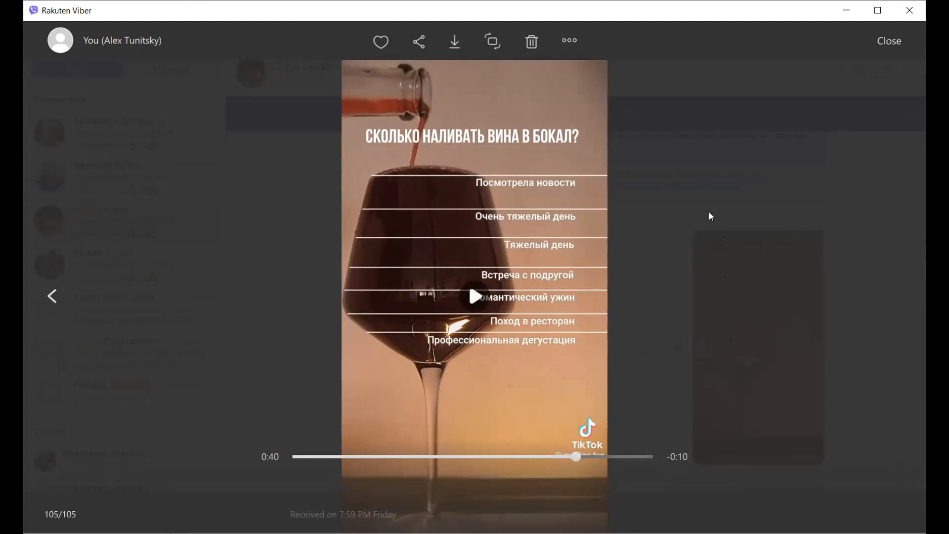